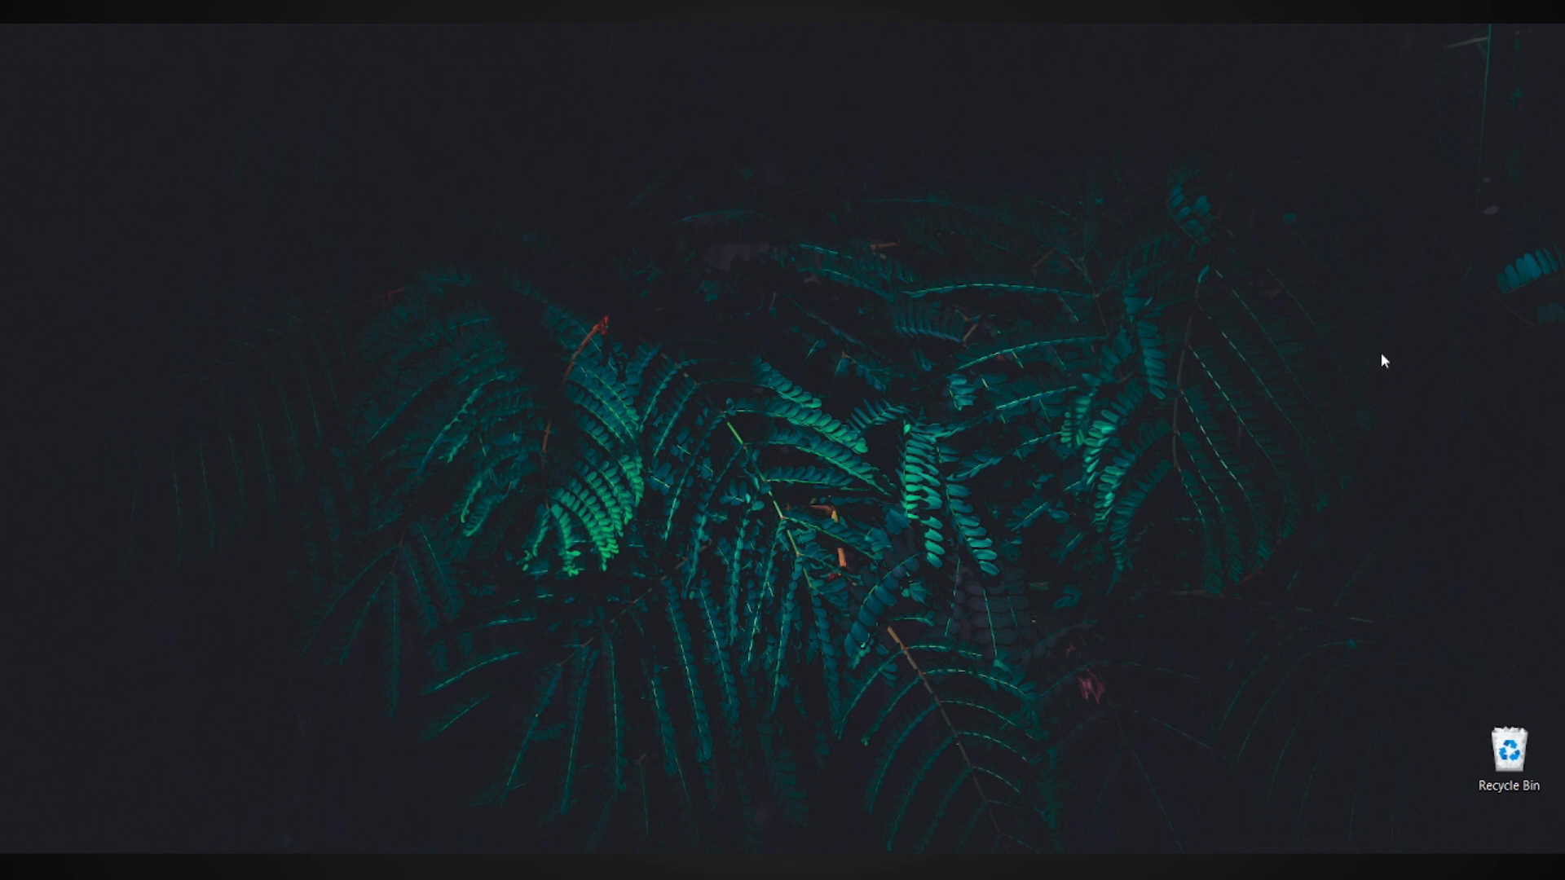
mouse_move(949, 582)
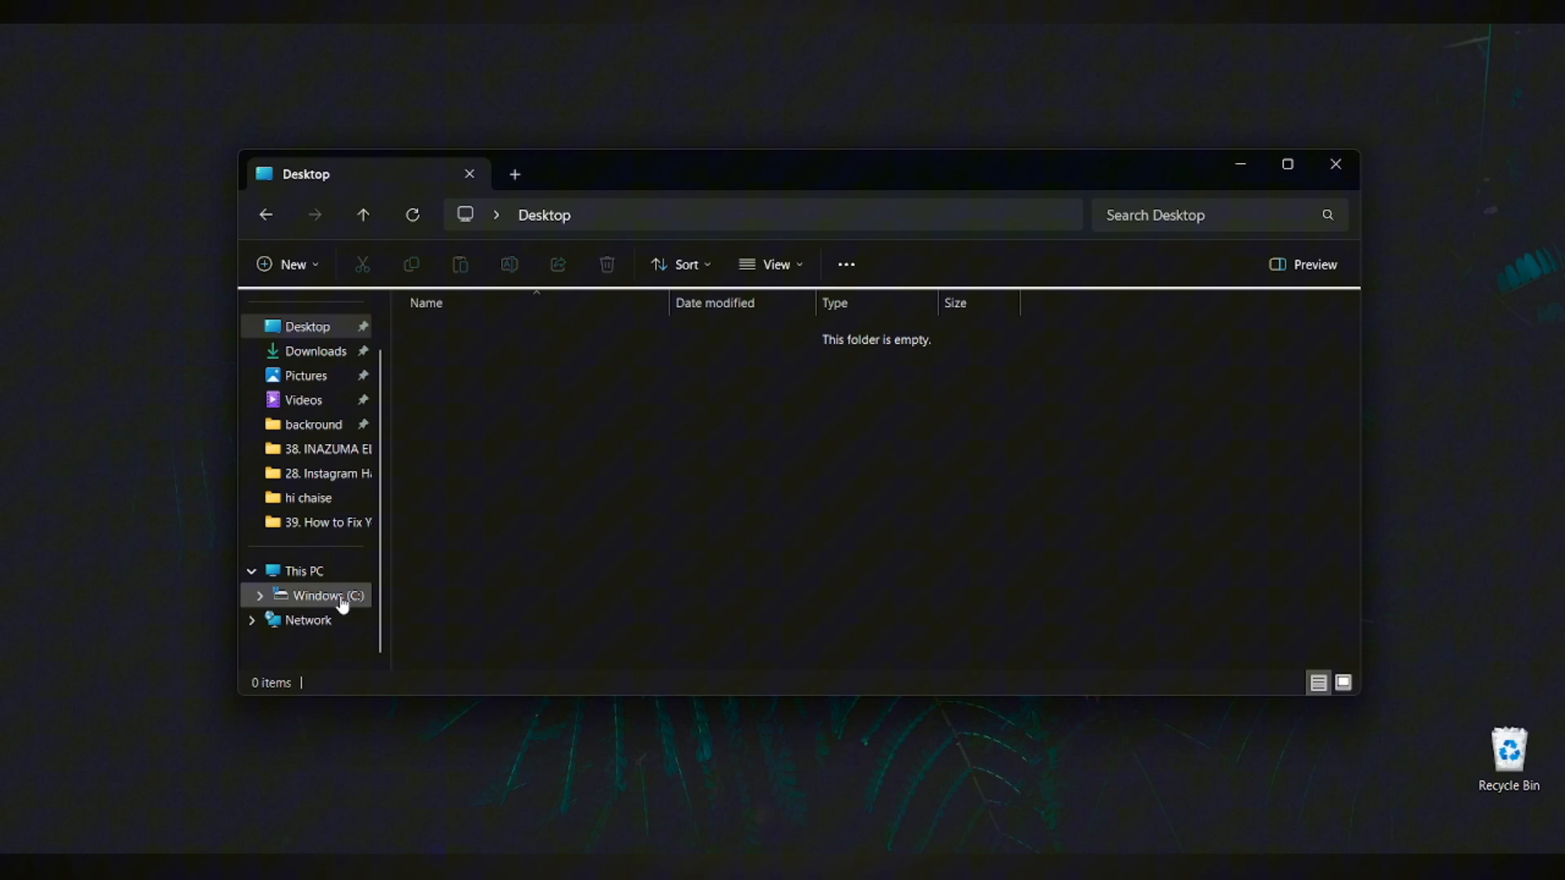
Navigate from Windows (C:) through Users into the User profile folder
double_click(320, 596)
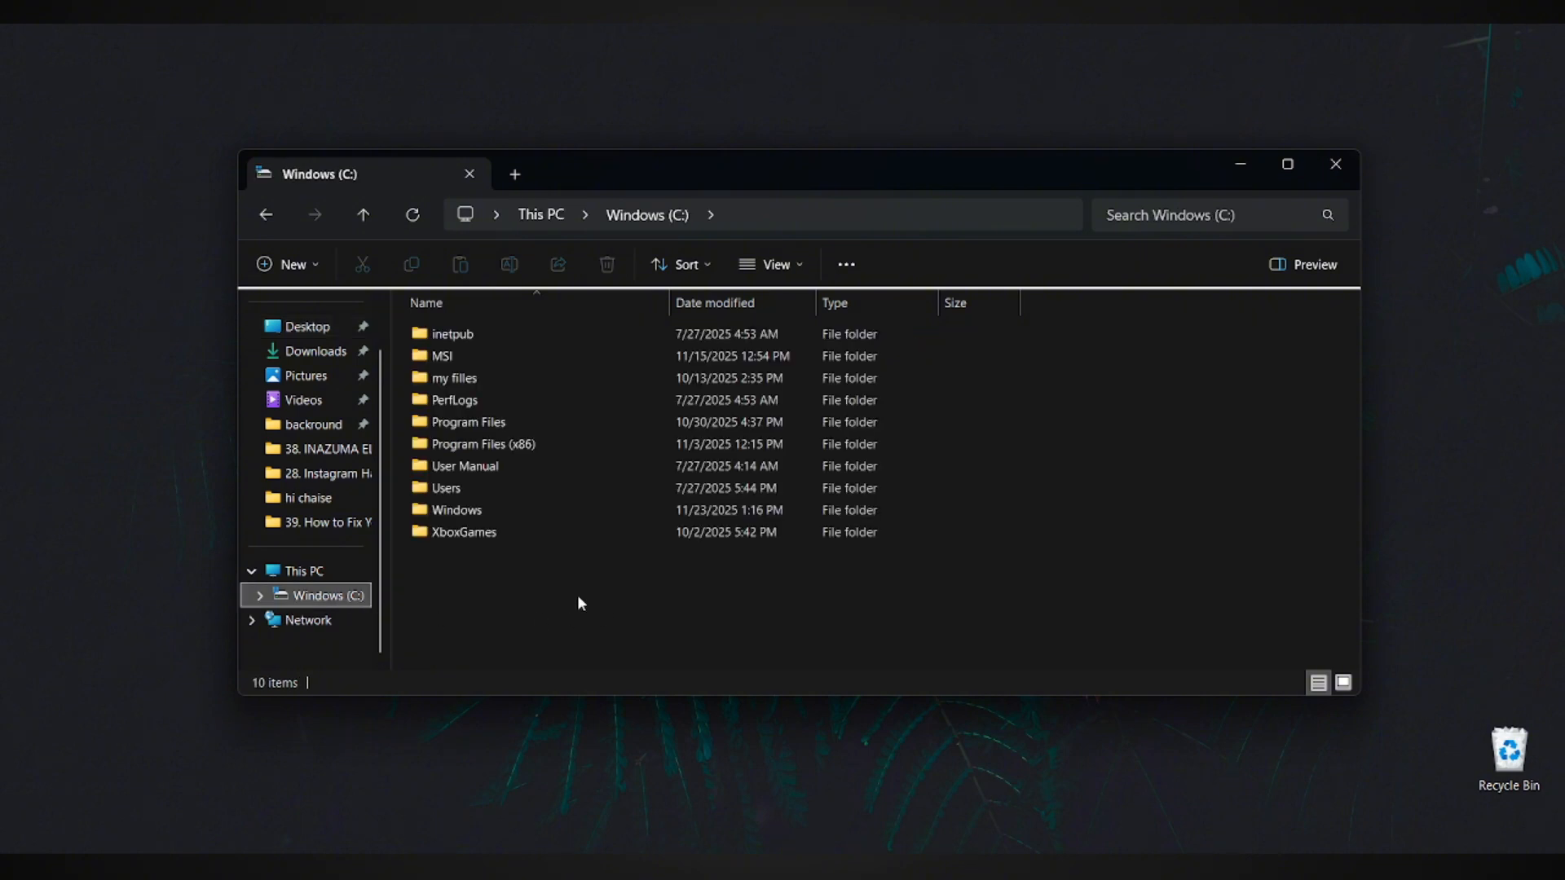
double_click(445, 489)
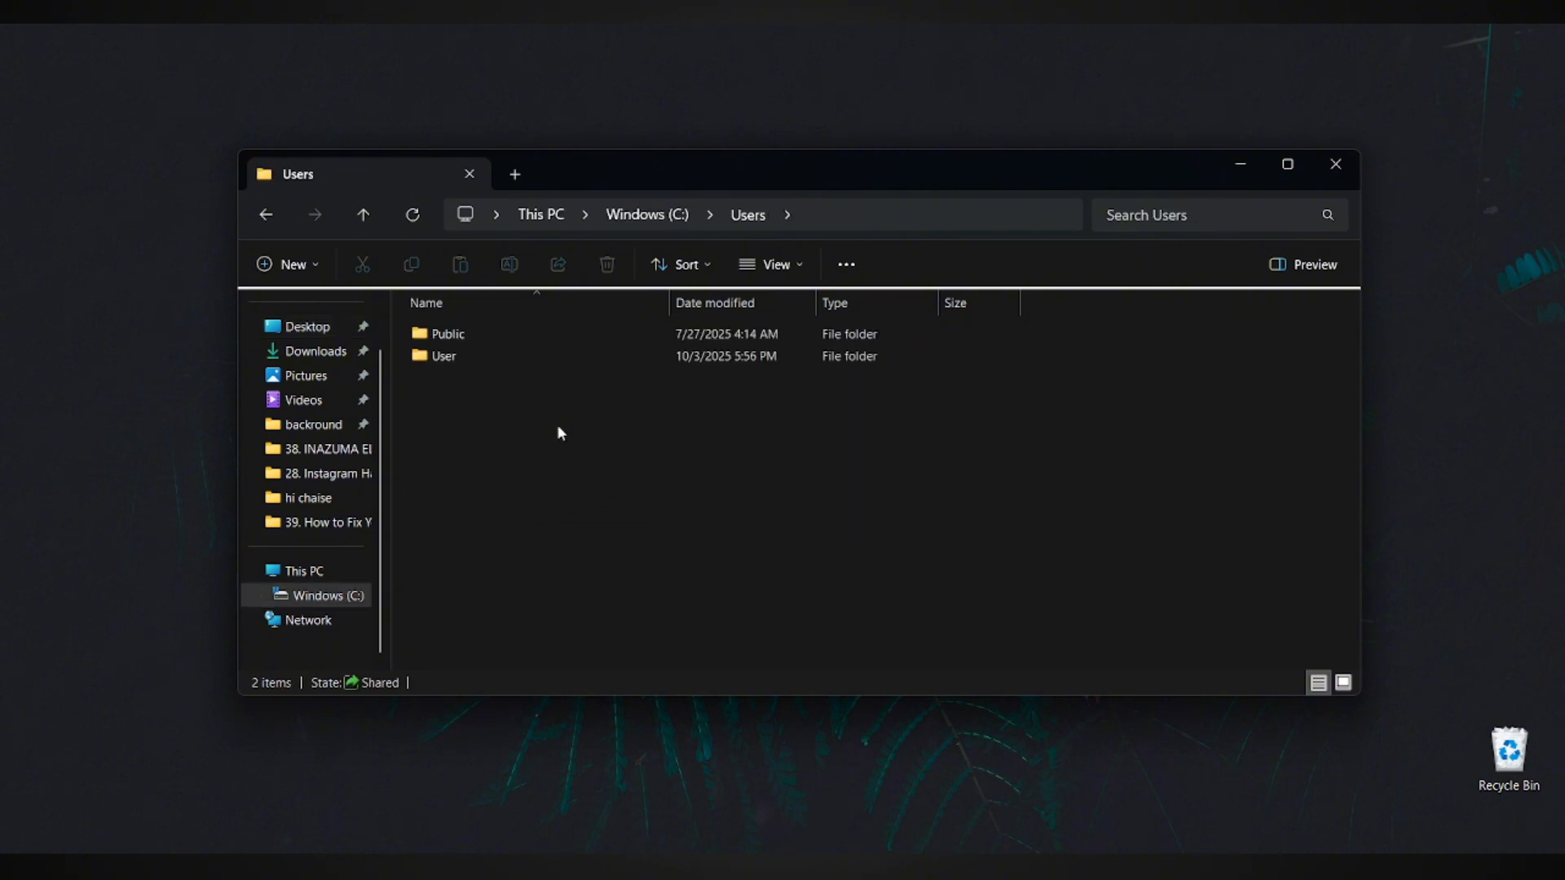
click(445, 356)
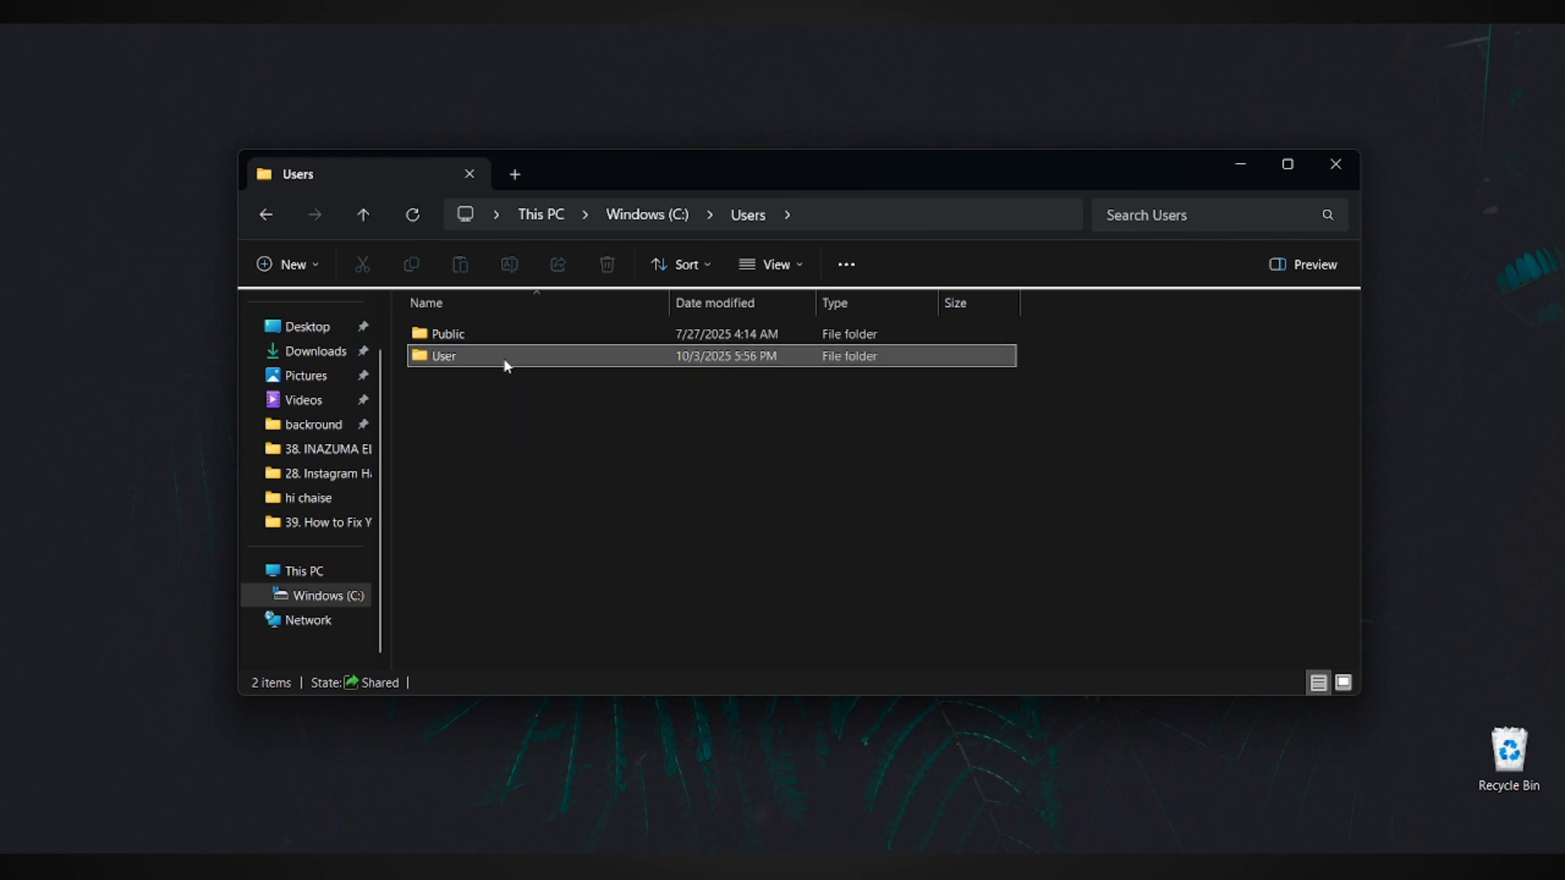
double_click(444, 355)
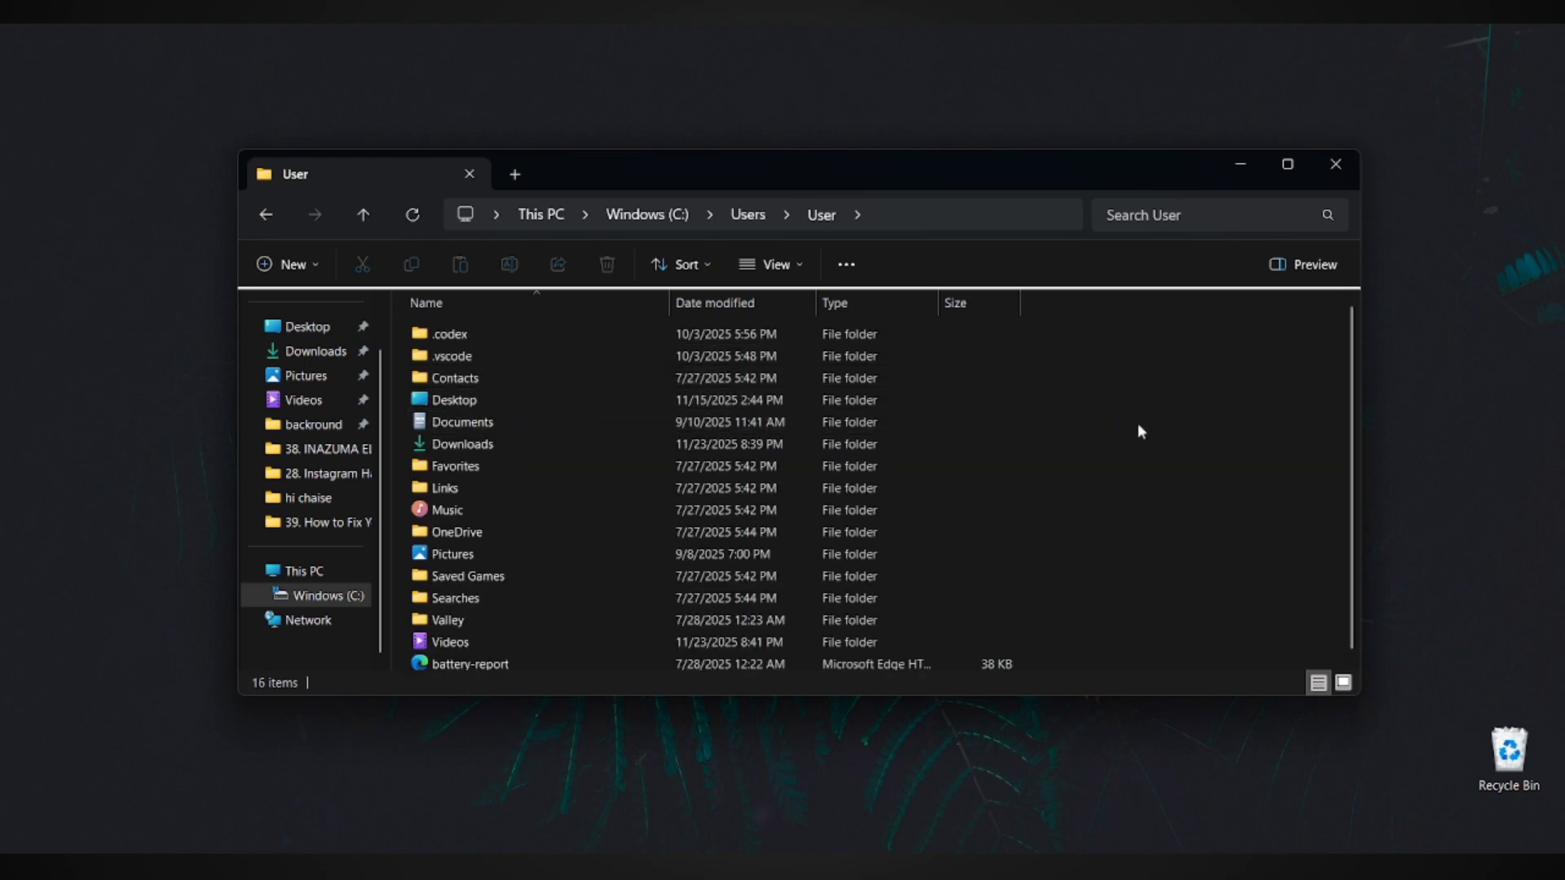
mouse_move(1075, 424)
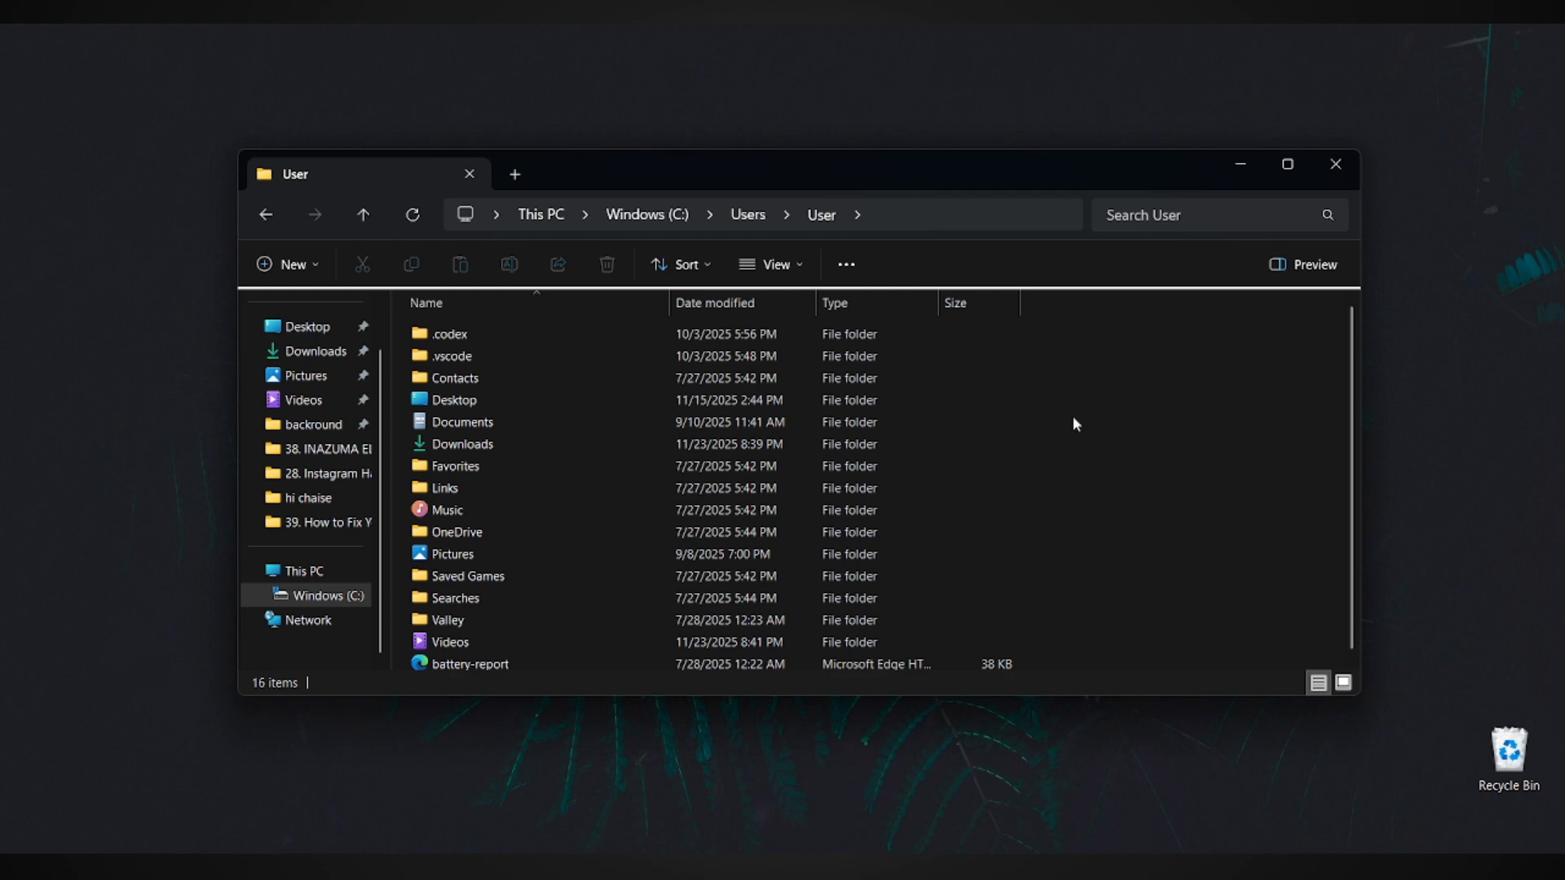
mouse_move(1145, 419)
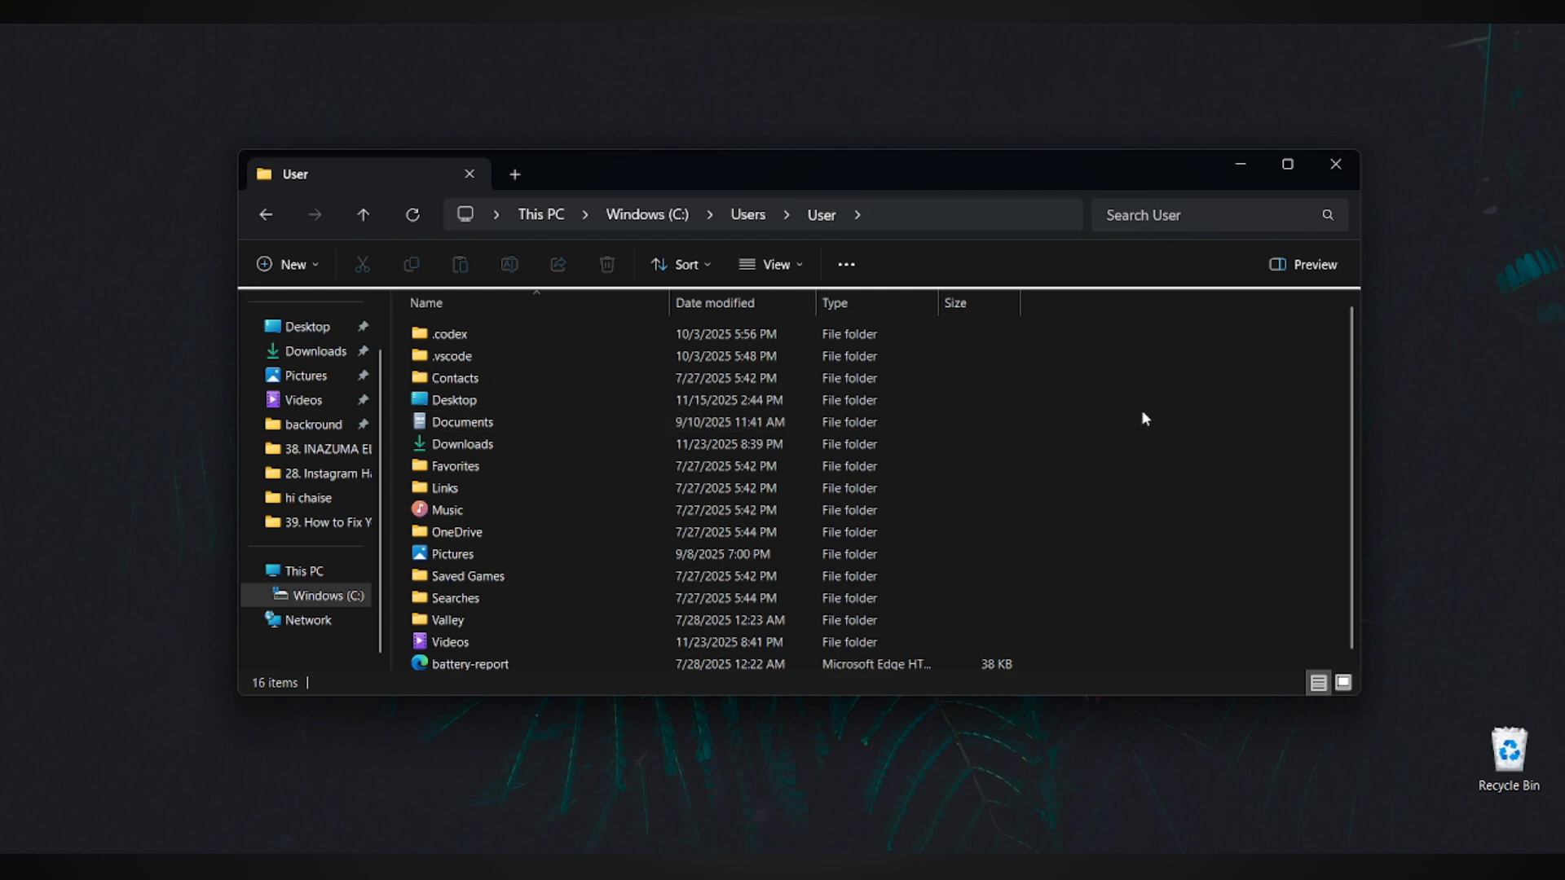
mouse_move(1023, 400)
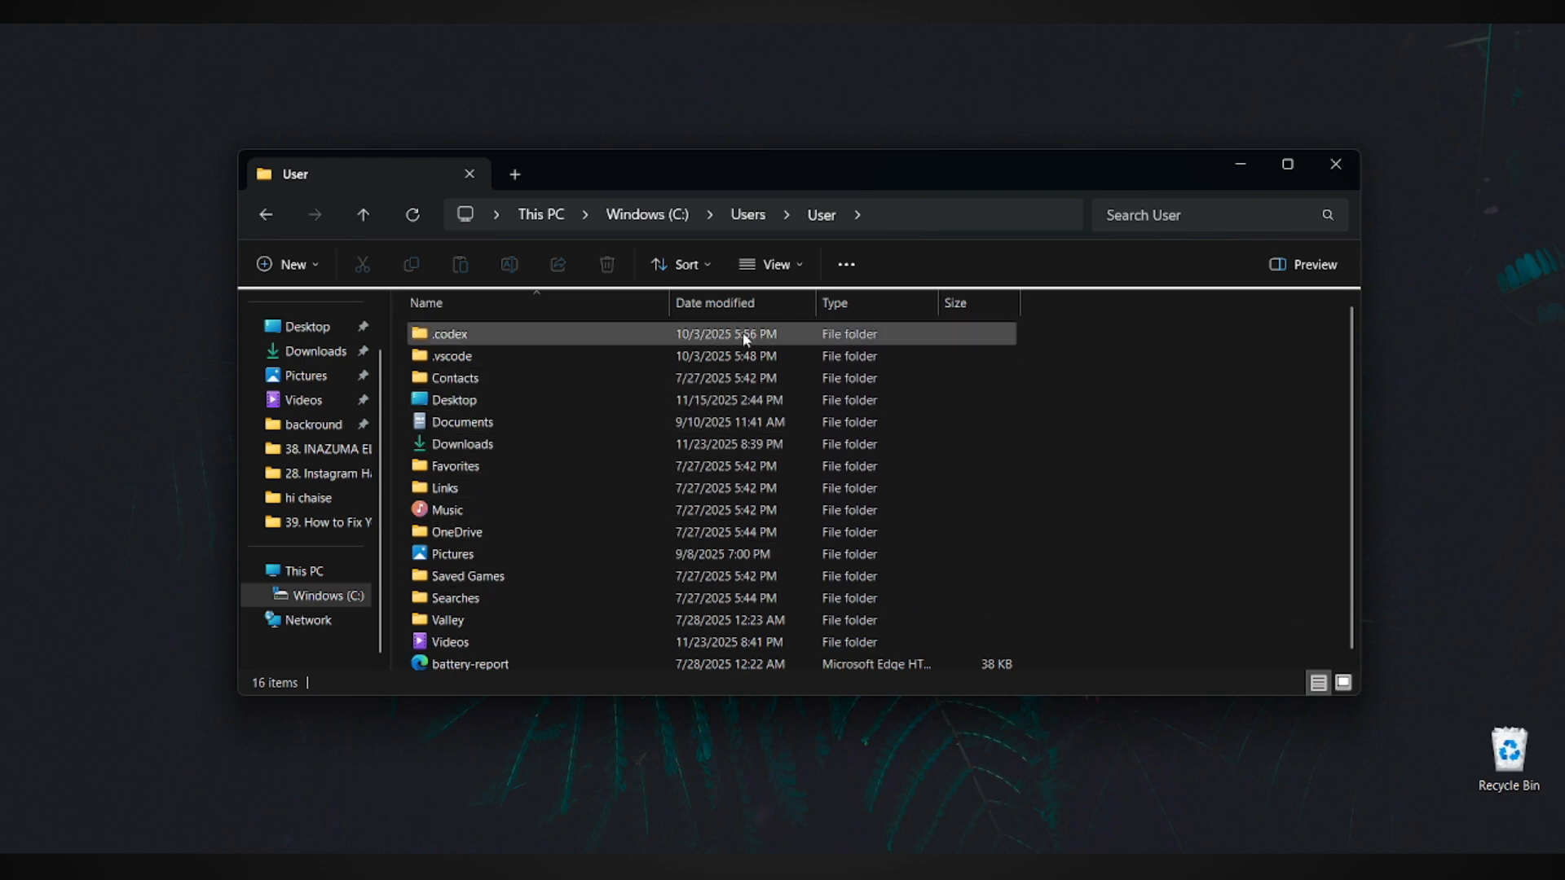
Turn on Hidden items under View > Show so AppData is visible
click(773, 265)
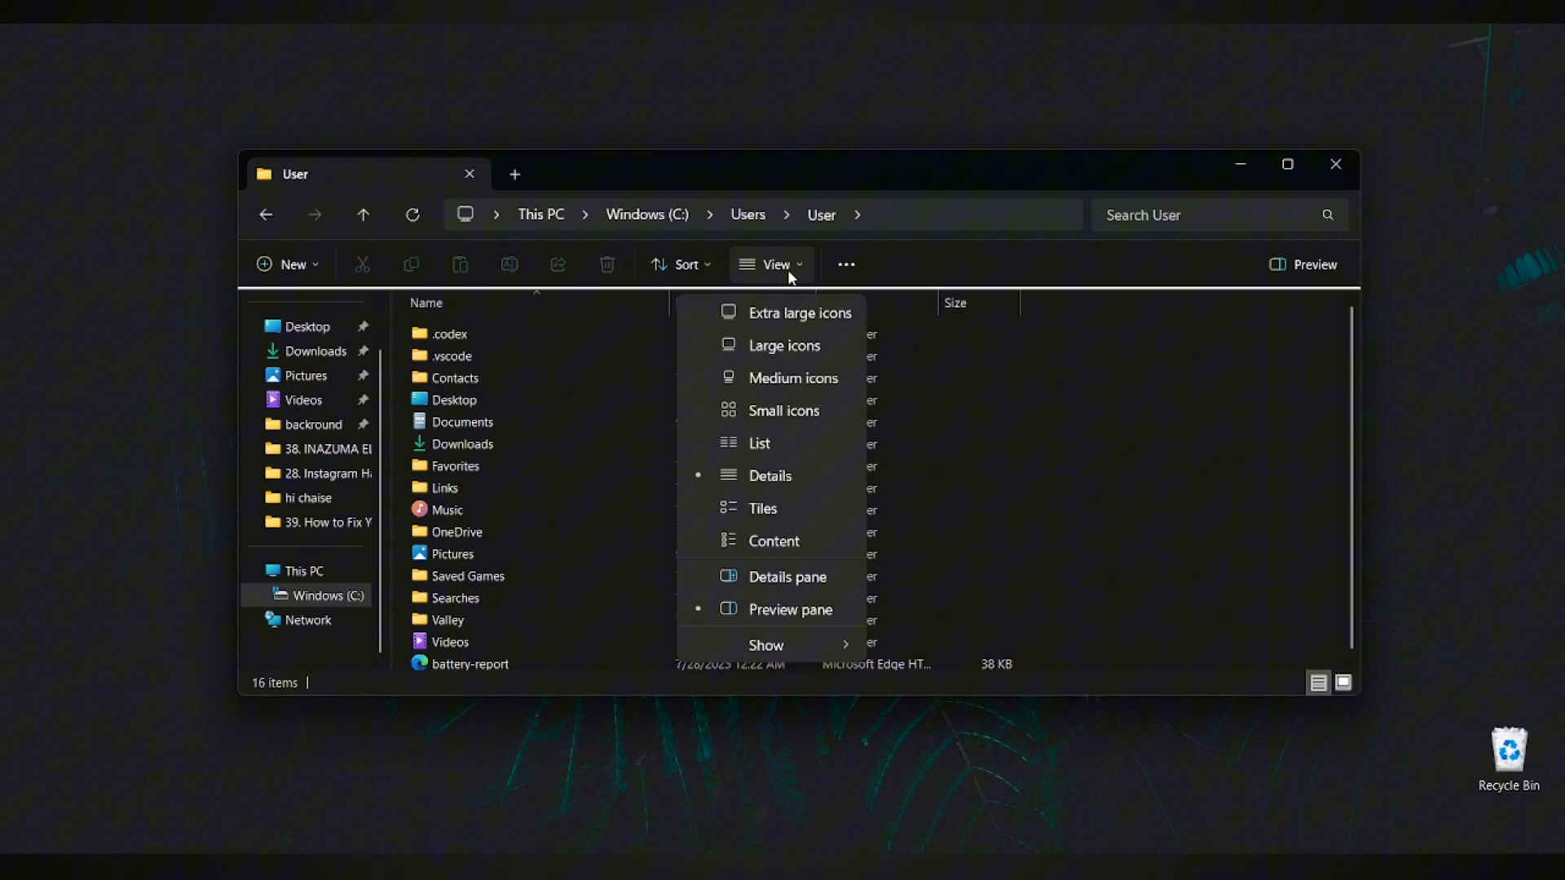
click(766, 645)
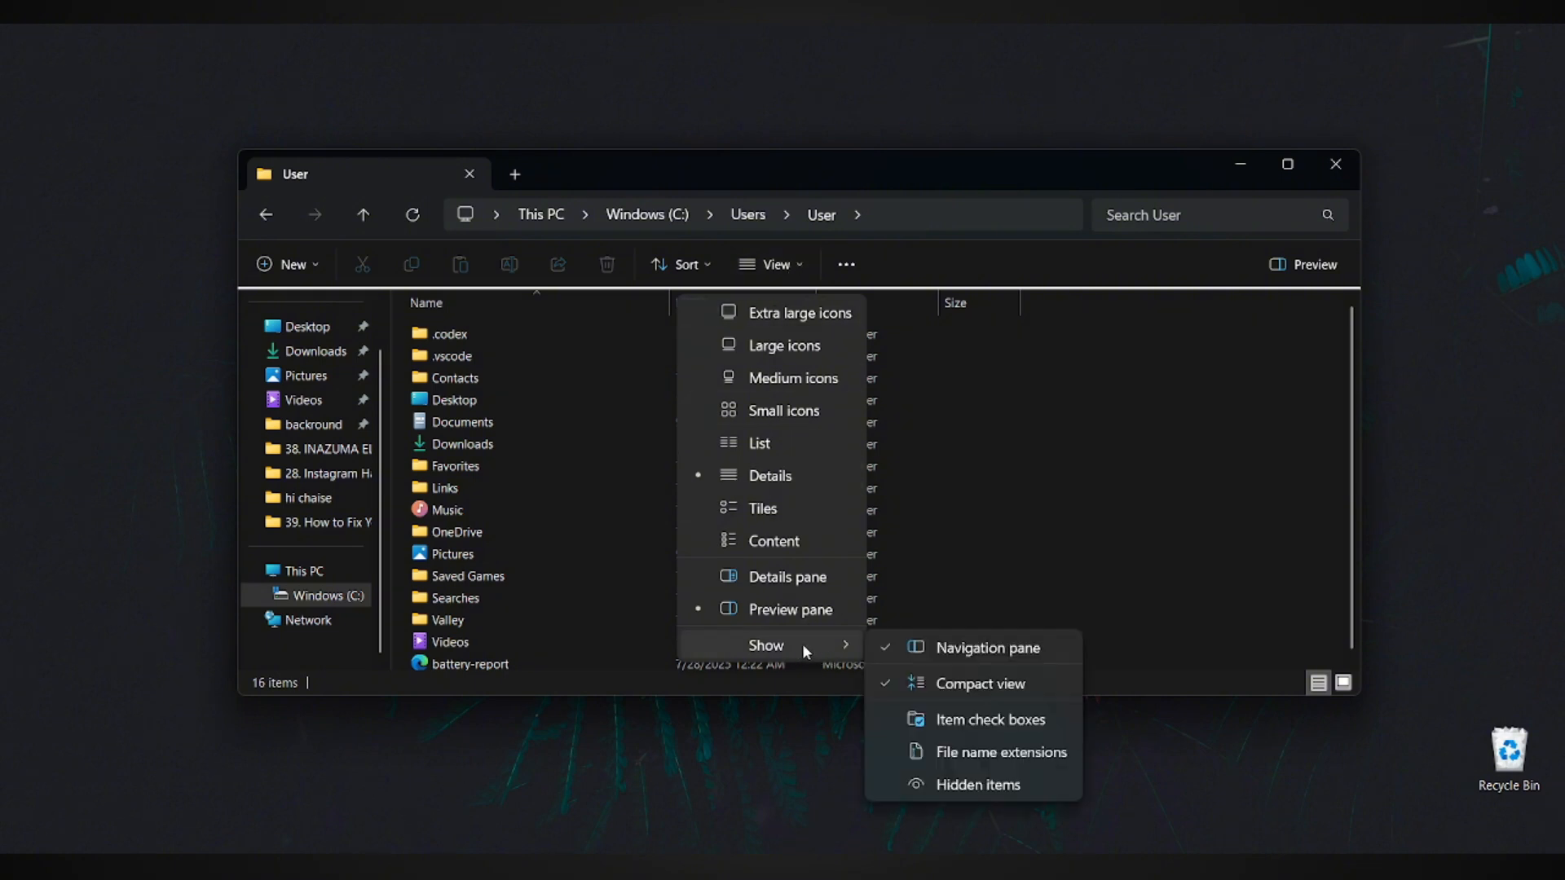
mouse_move(988, 788)
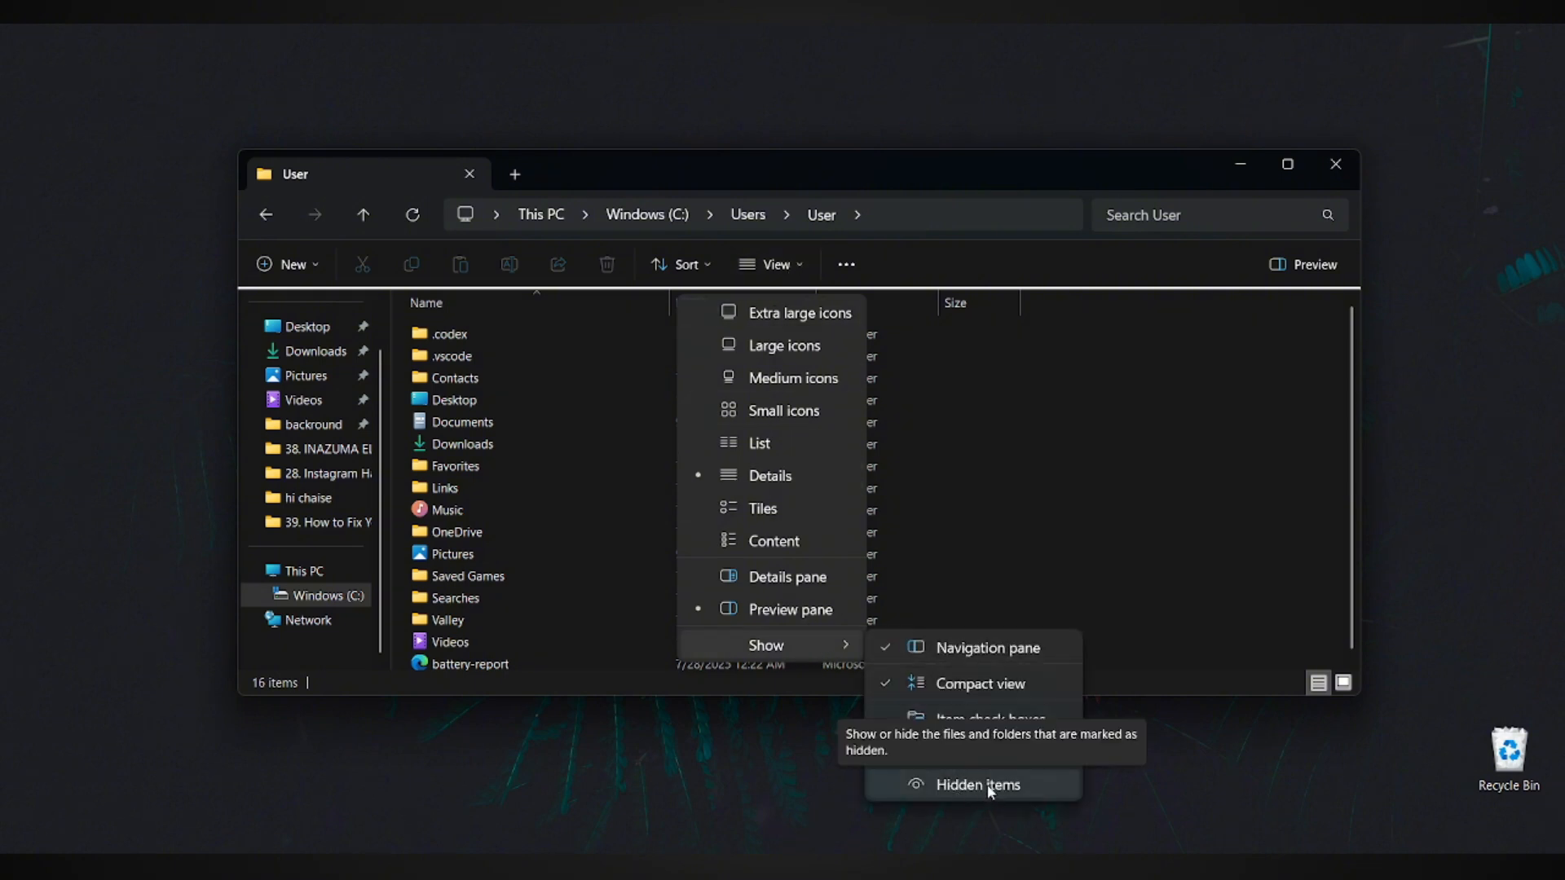
click(977, 784)
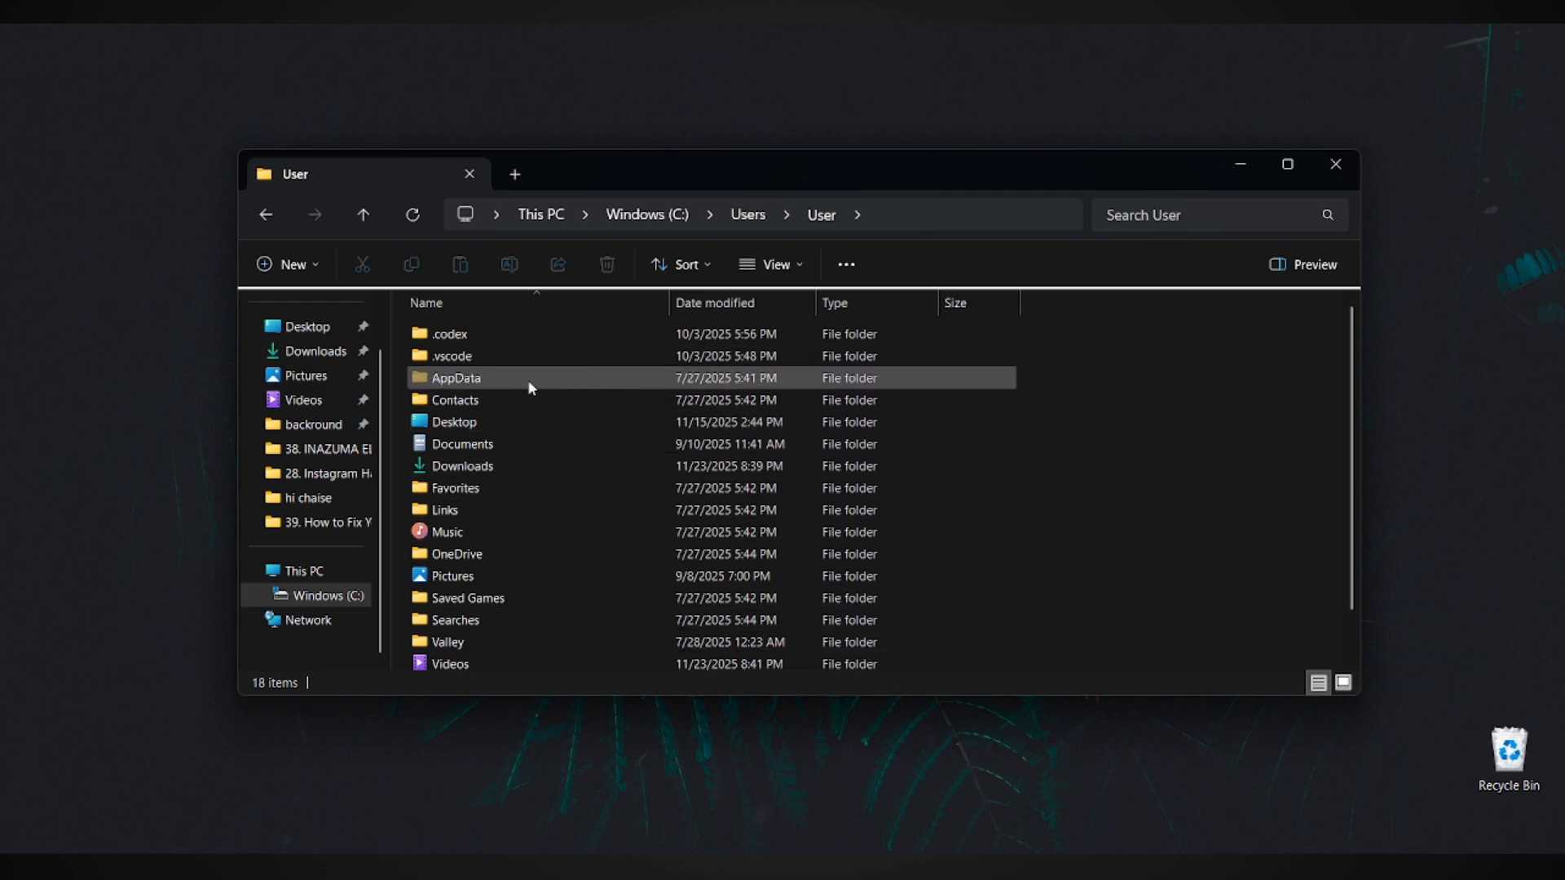
Go through AppData, LocalLow and LEVEL5 Inc_, selecting INAZUMA ELEVEN Victory Road
double_click(455, 377)
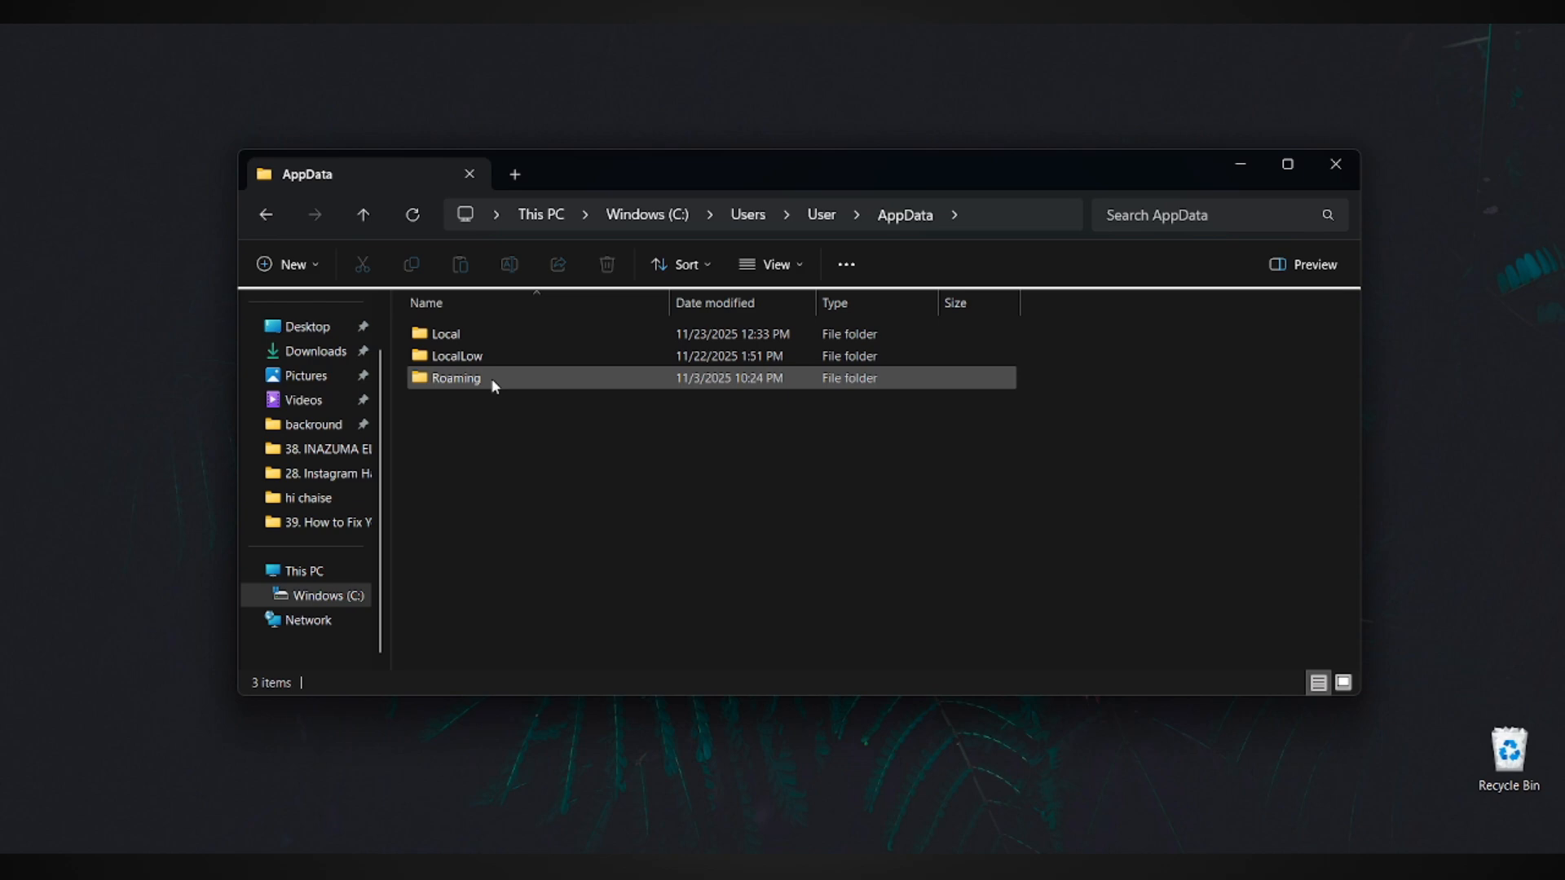
mouse_move(534, 424)
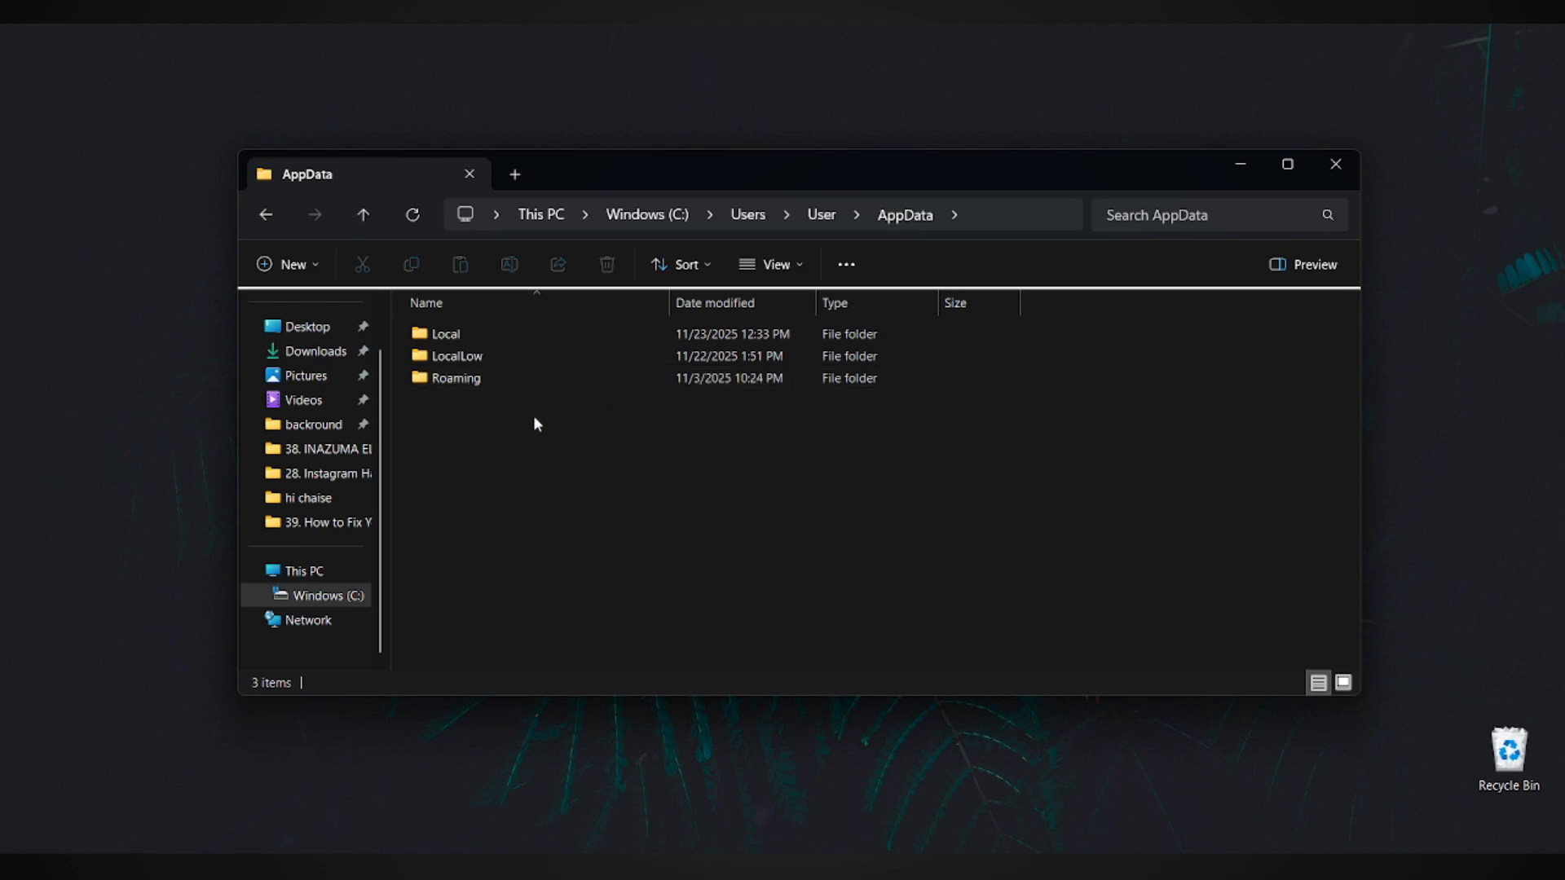
mouse_move(455, 356)
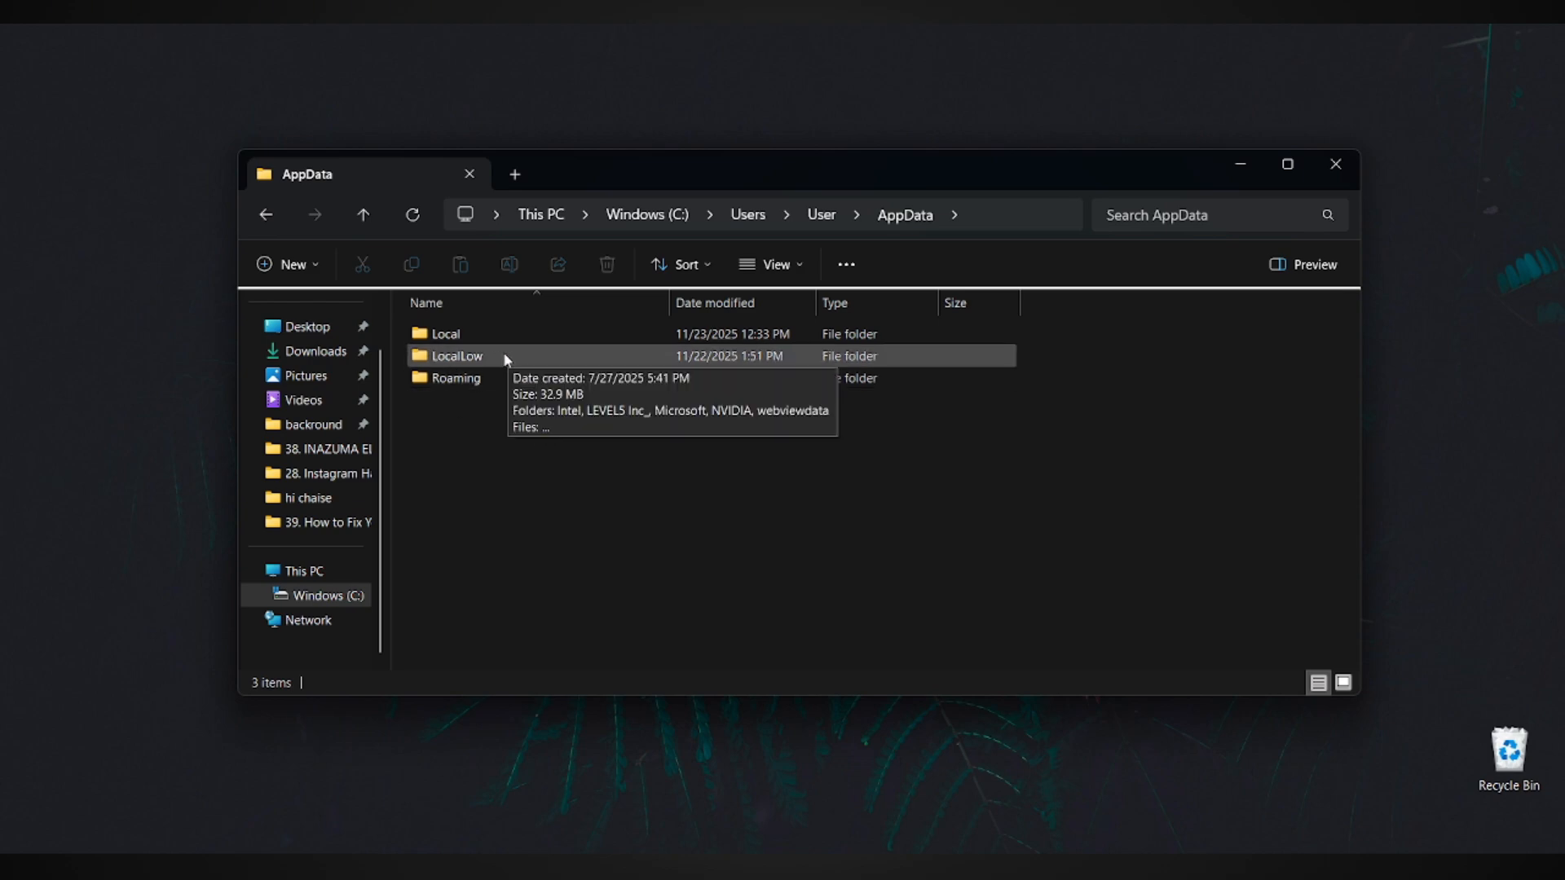
double_click(457, 355)
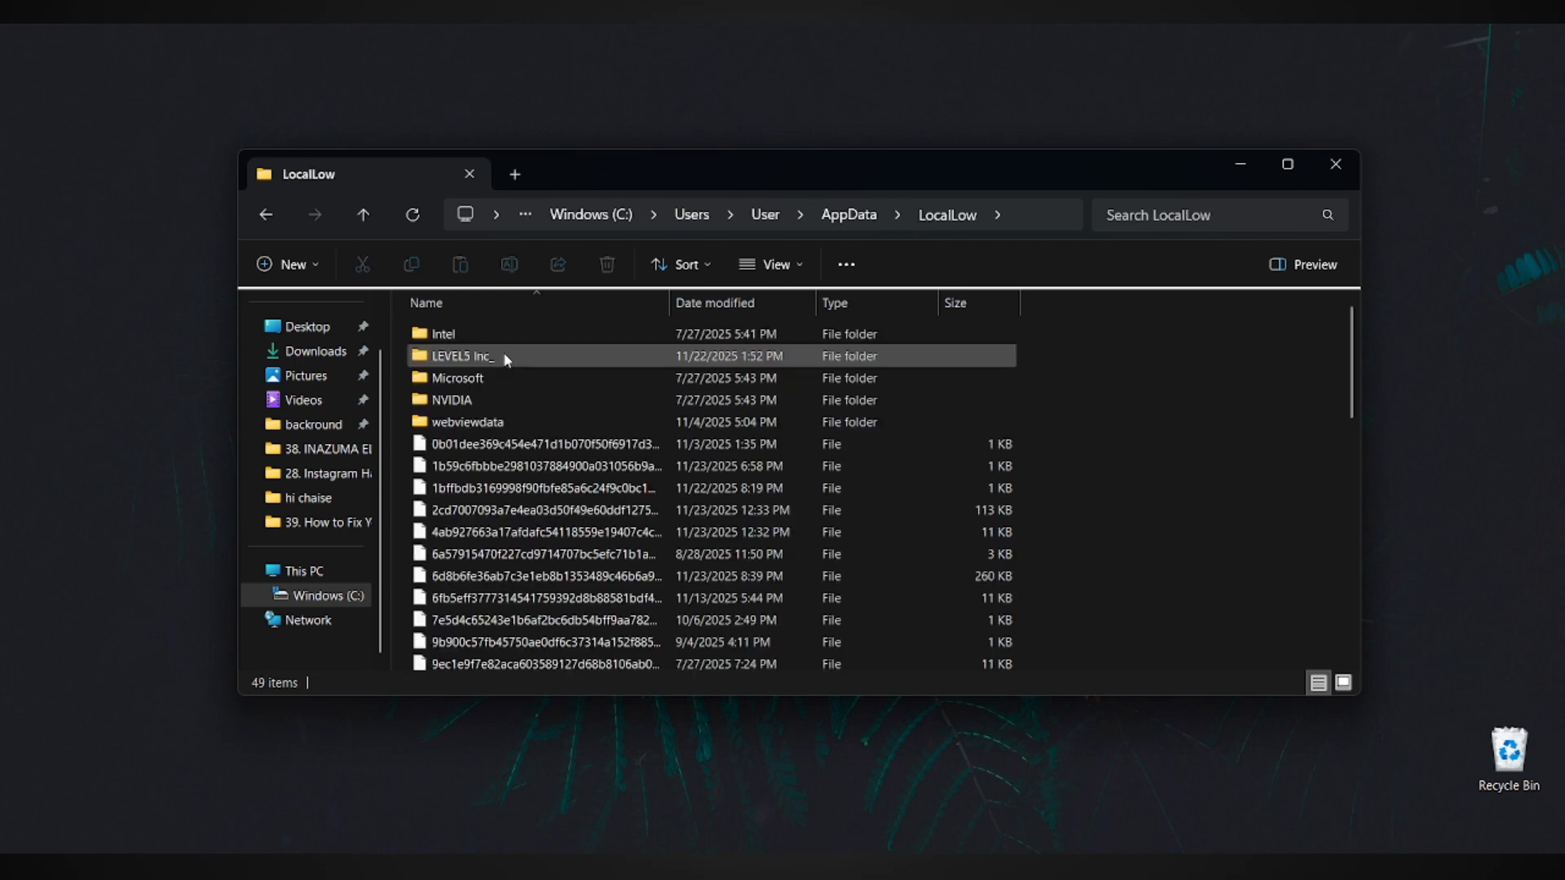
mouse_move(466, 362)
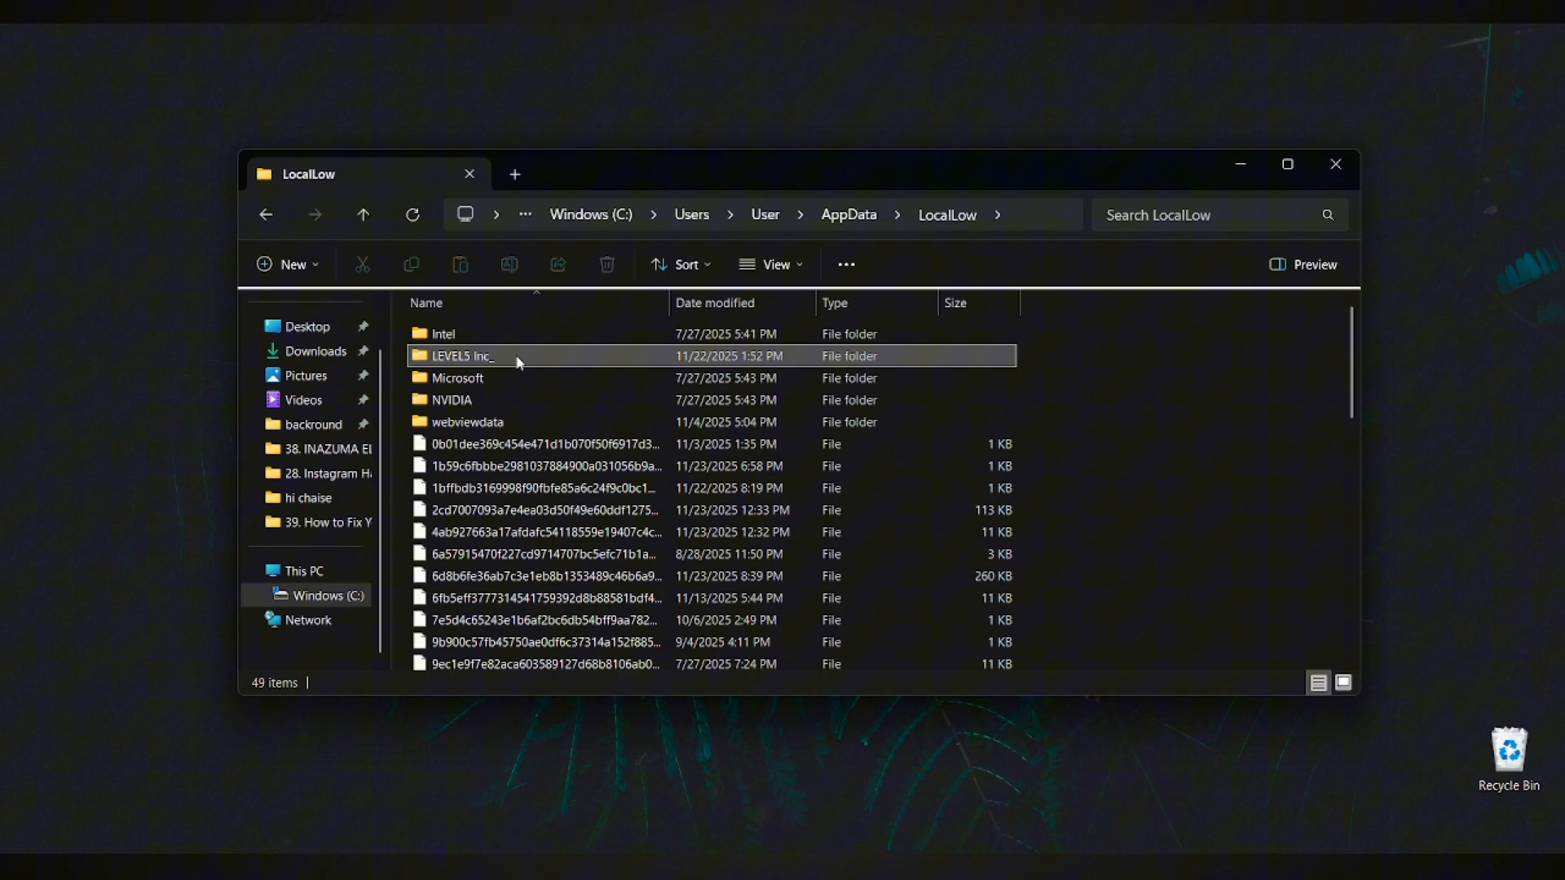
double_click(457, 356)
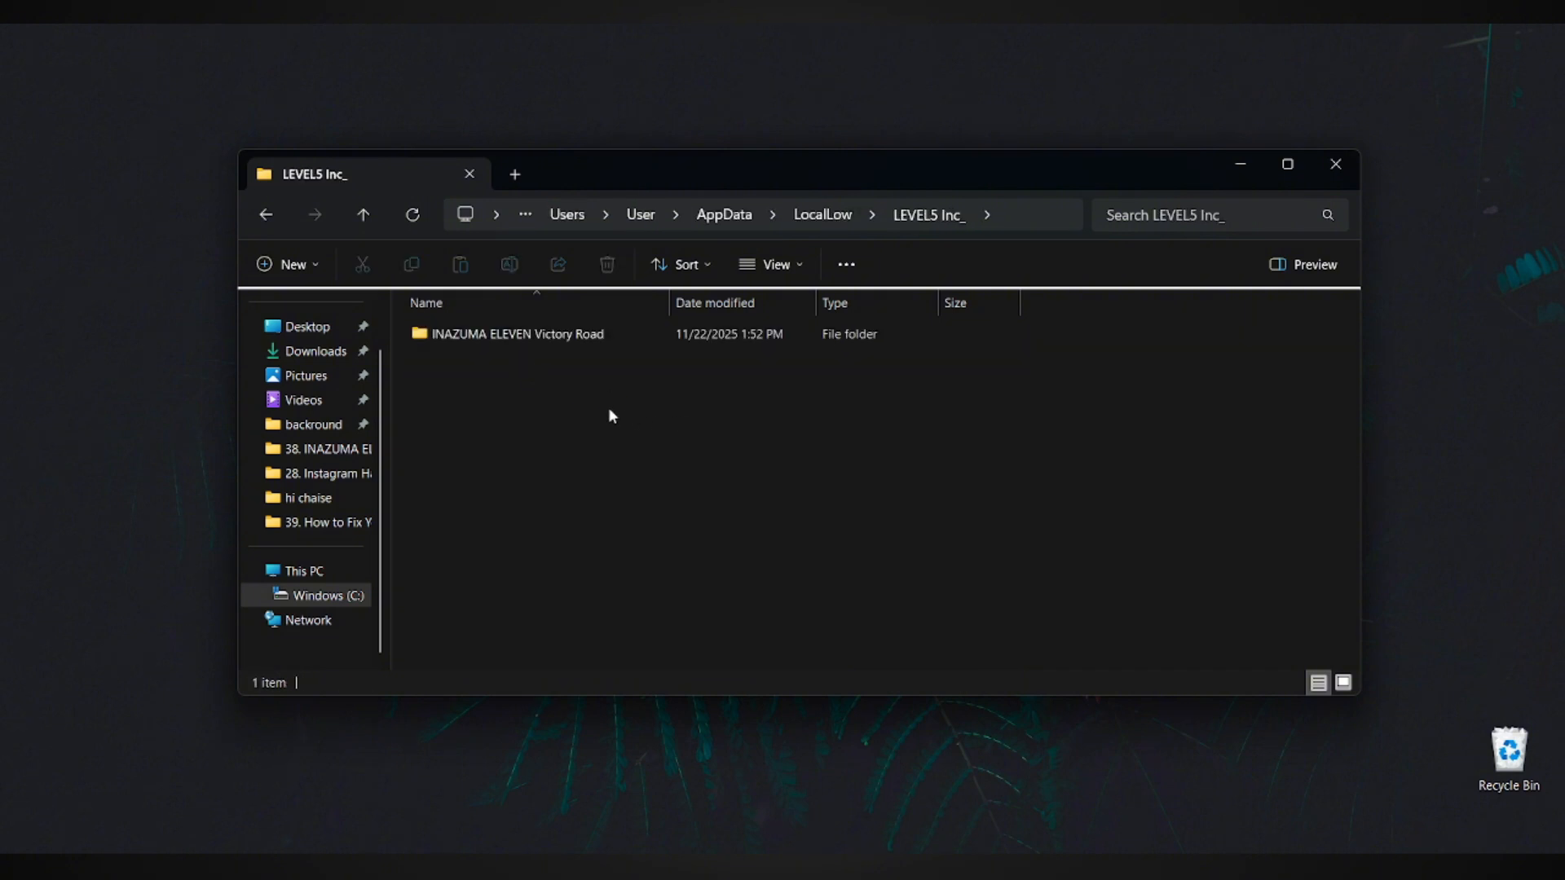
click(517, 334)
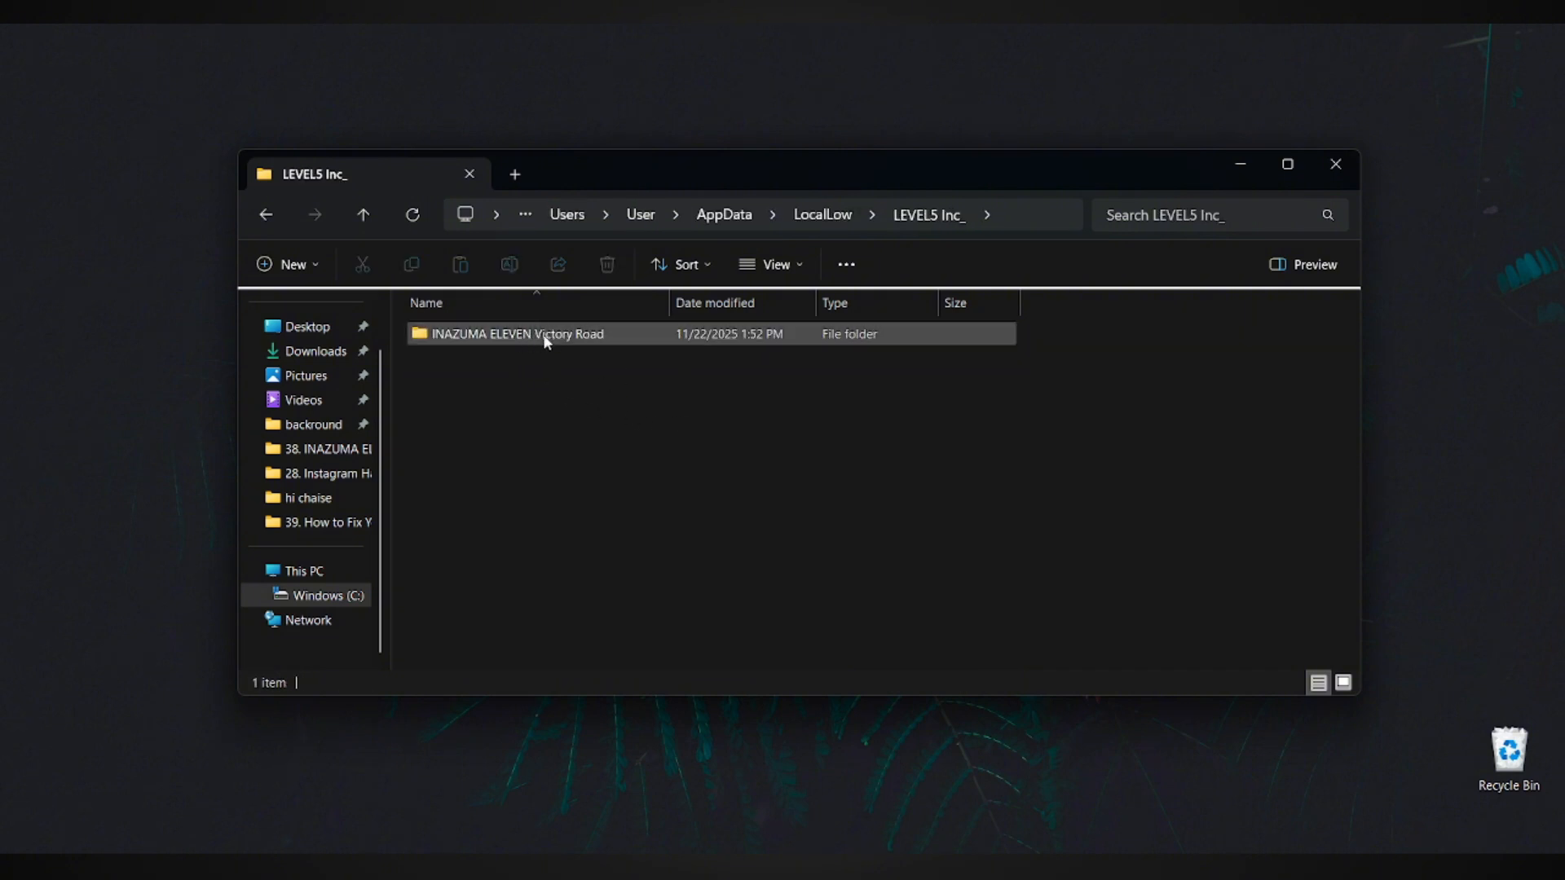
click(515, 333)
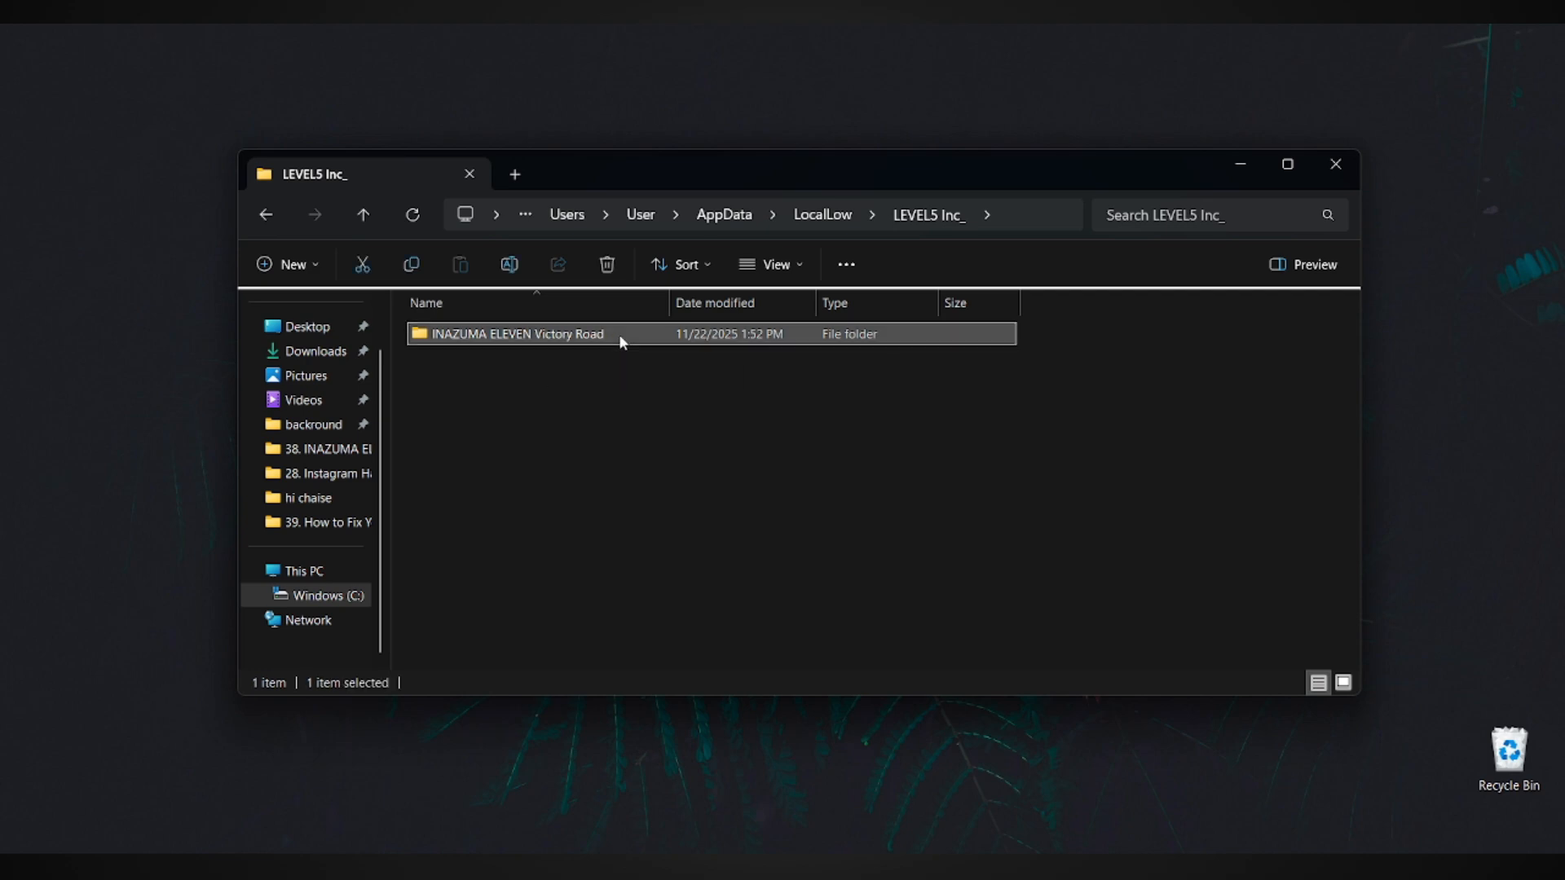
Open INAZUMA ELEVEN Victory Road > users > feff22d55947690b > Save
double_click(521, 333)
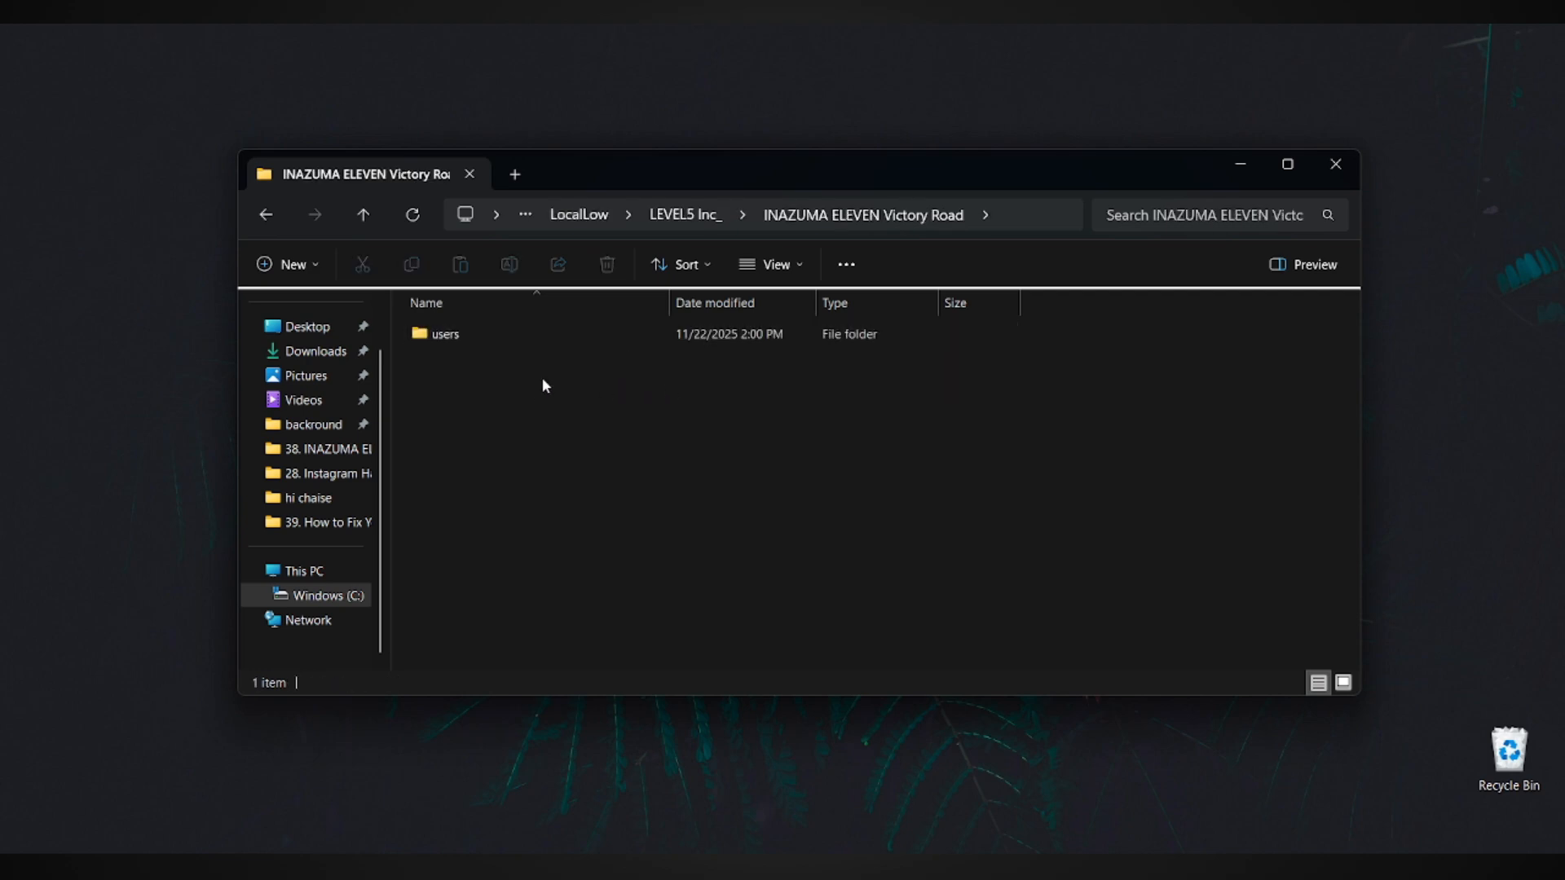
click(444, 333)
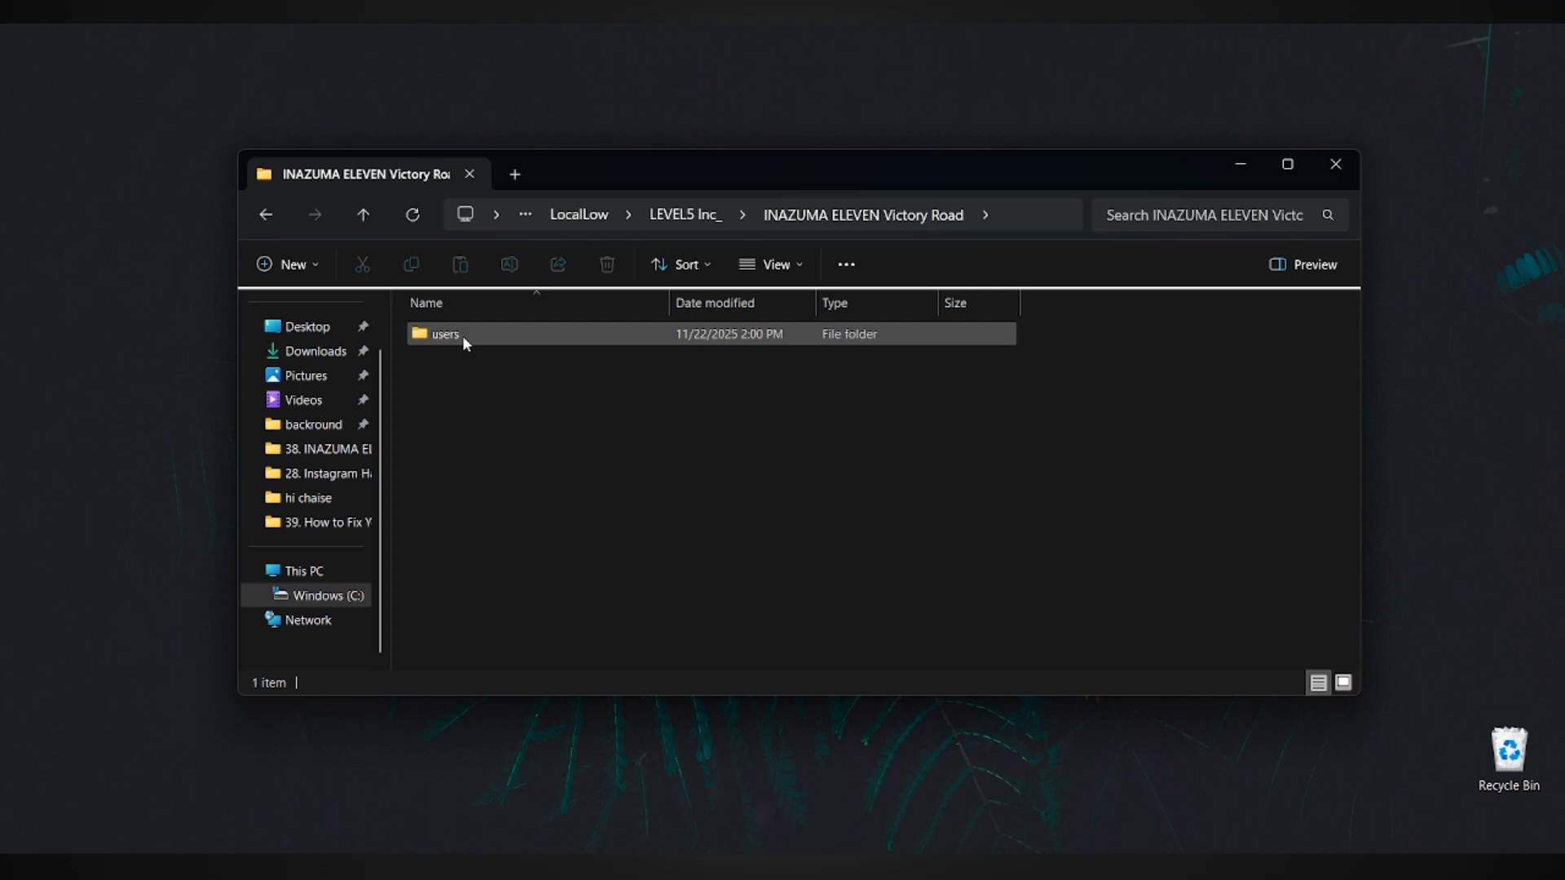
double_click(444, 333)
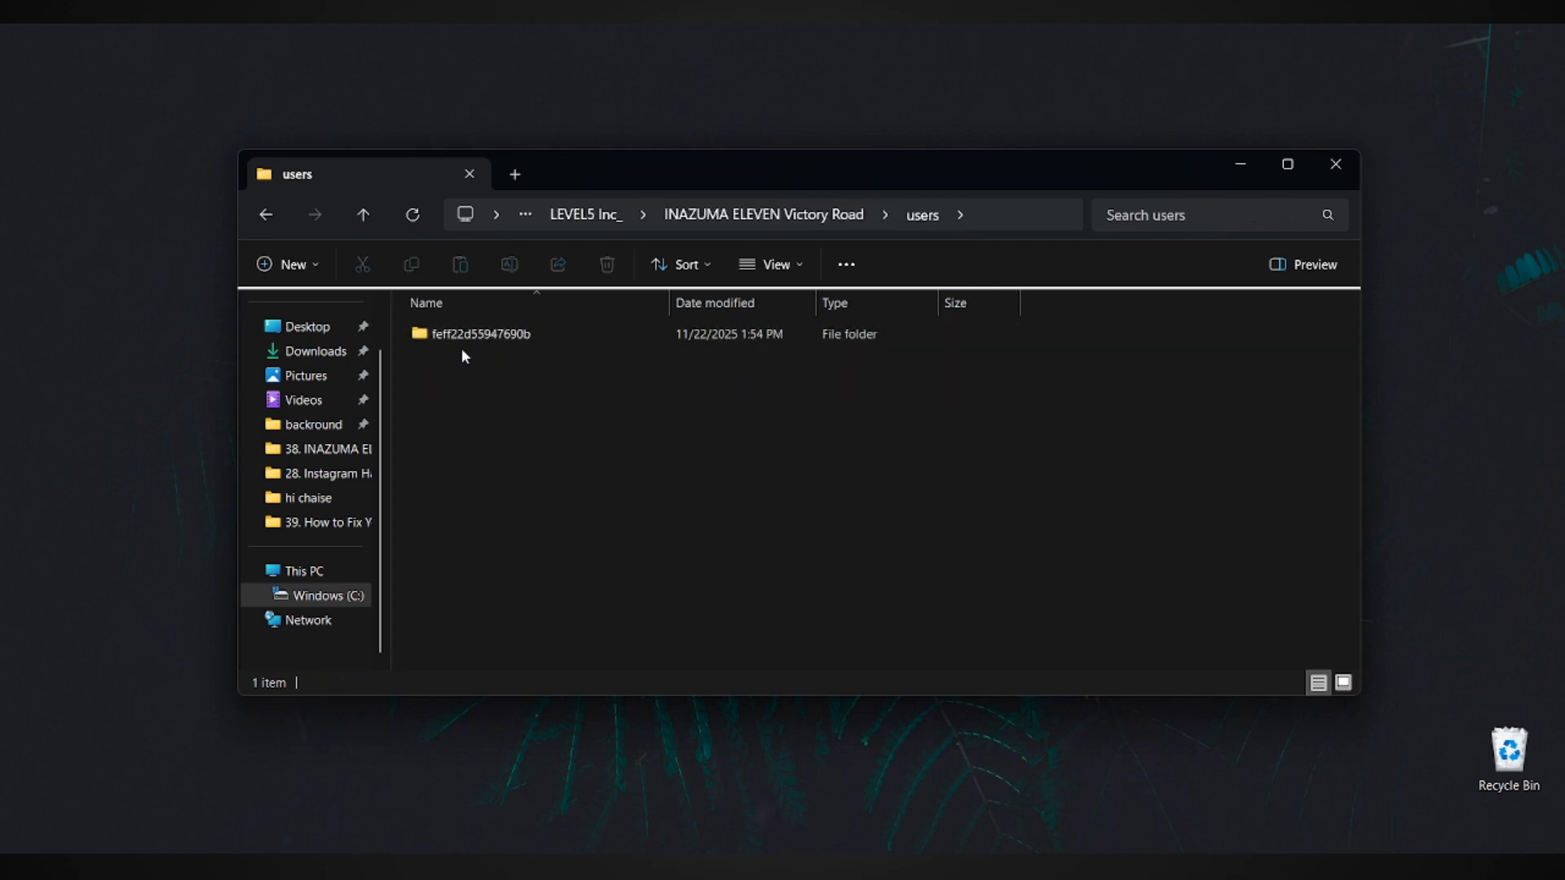
mouse_move(519, 333)
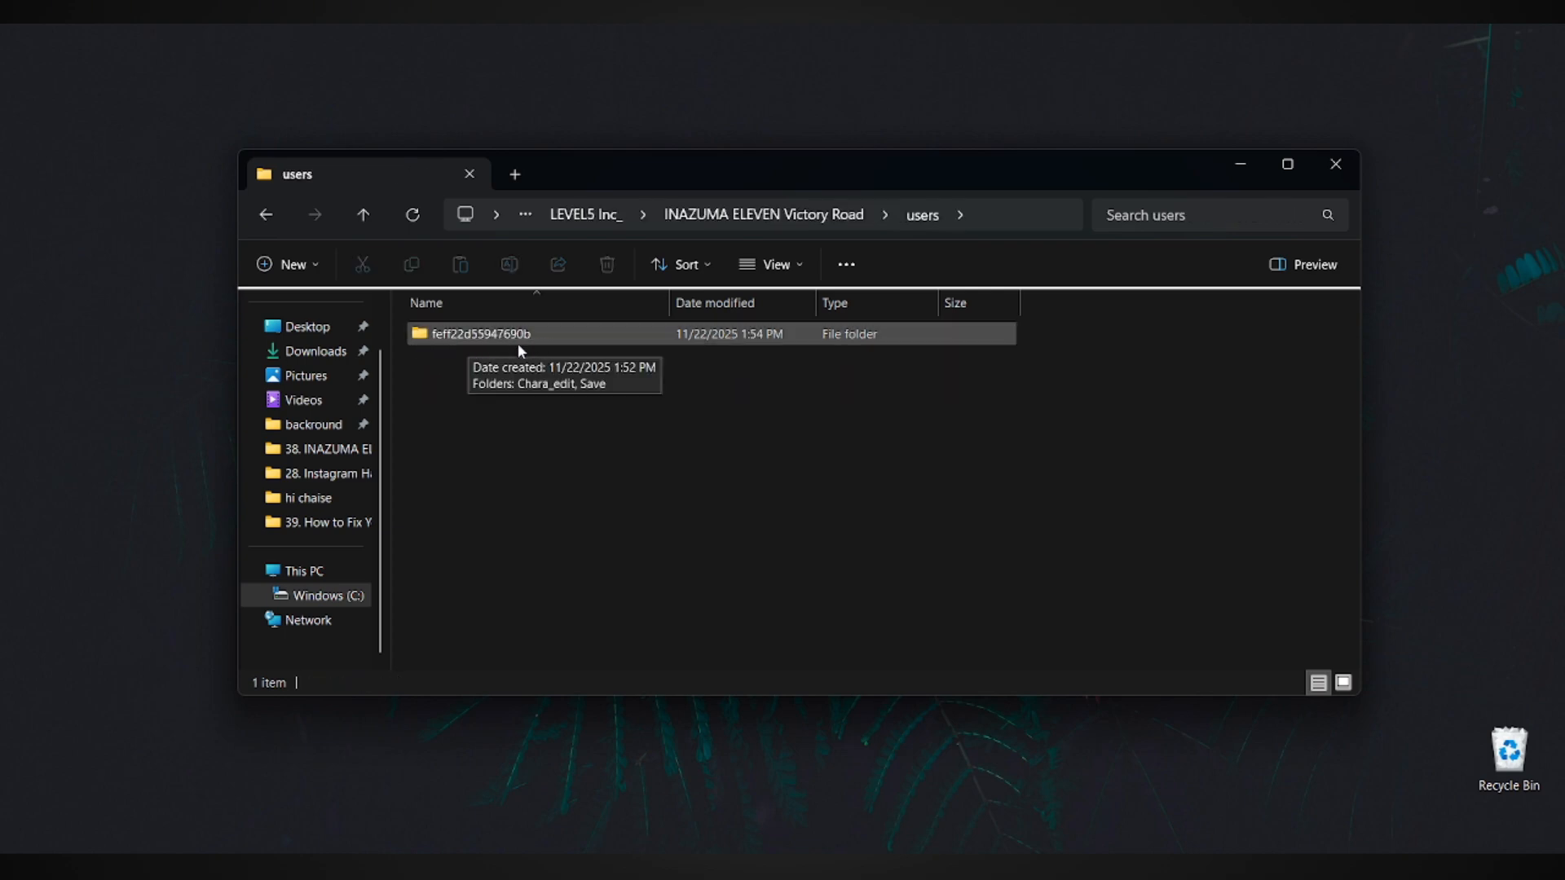
double_click(480, 333)
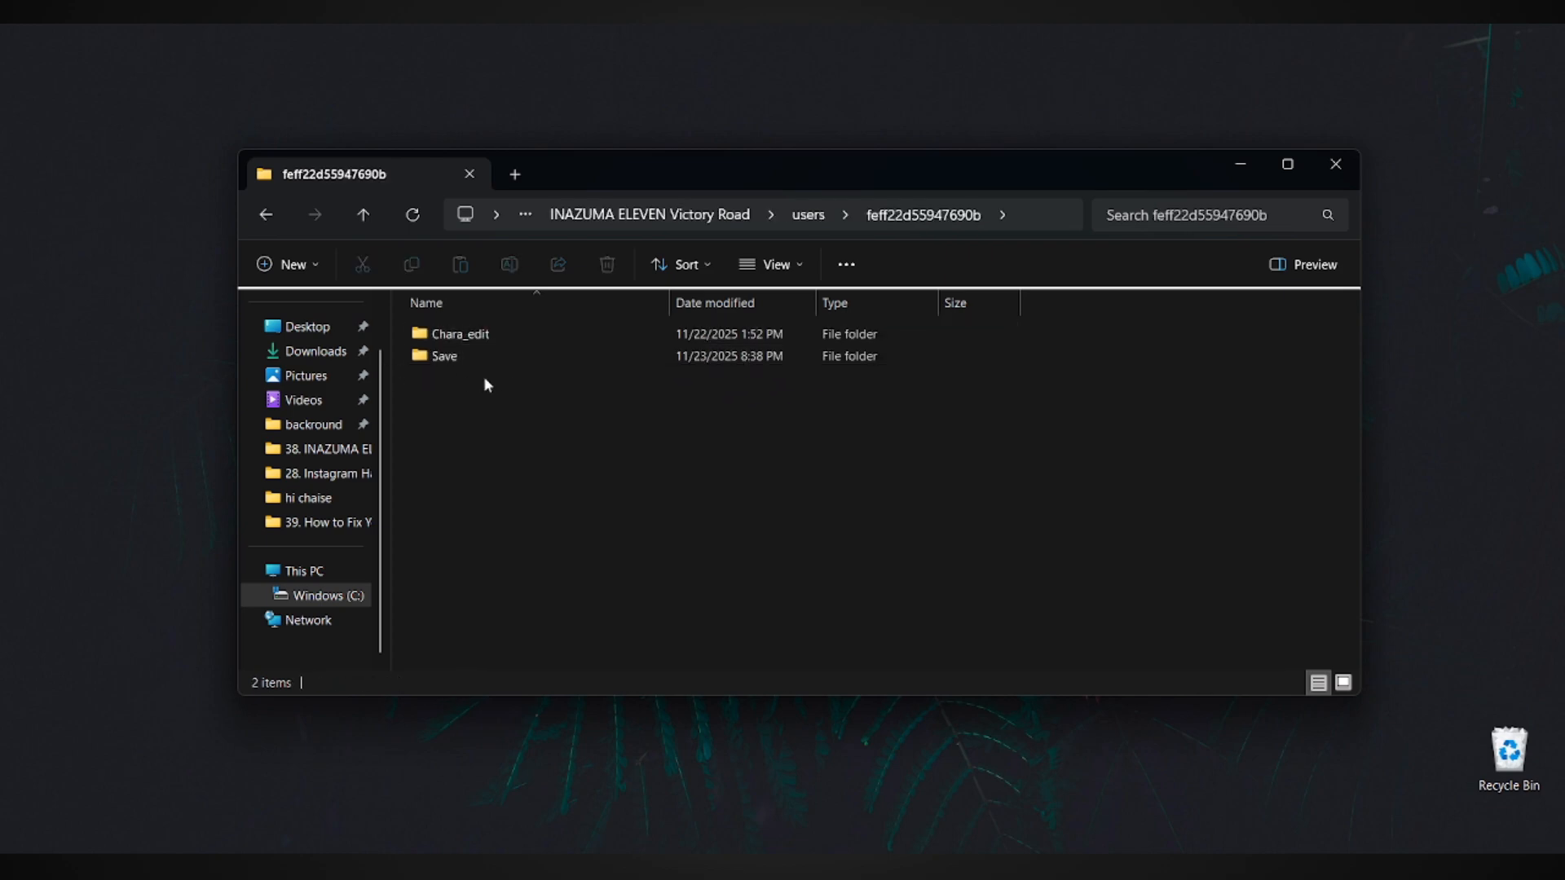
mouse_move(444, 356)
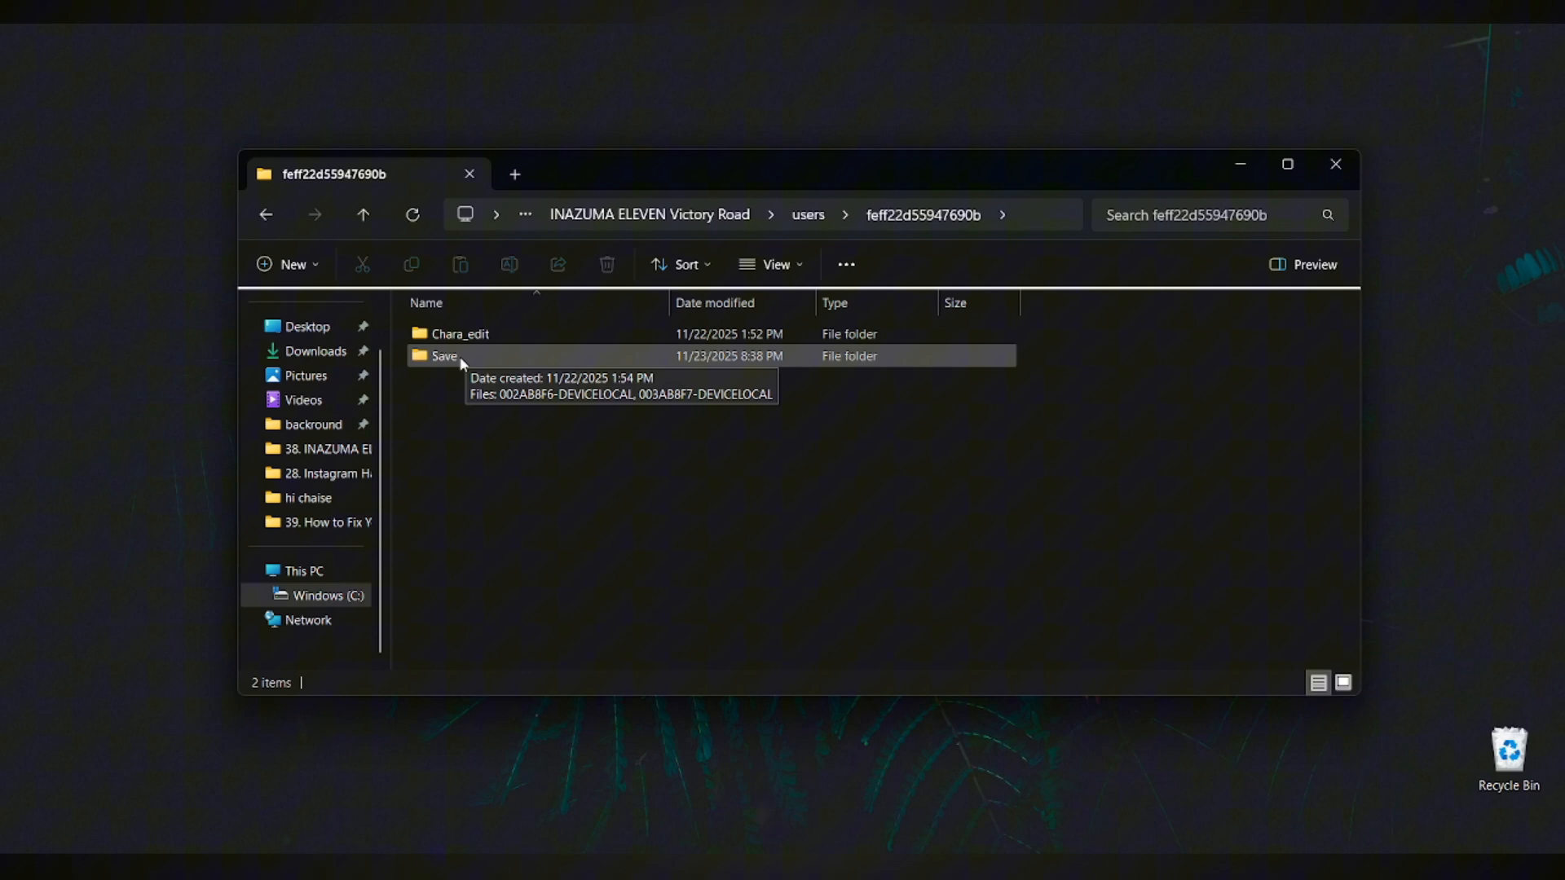
double_click(444, 356)
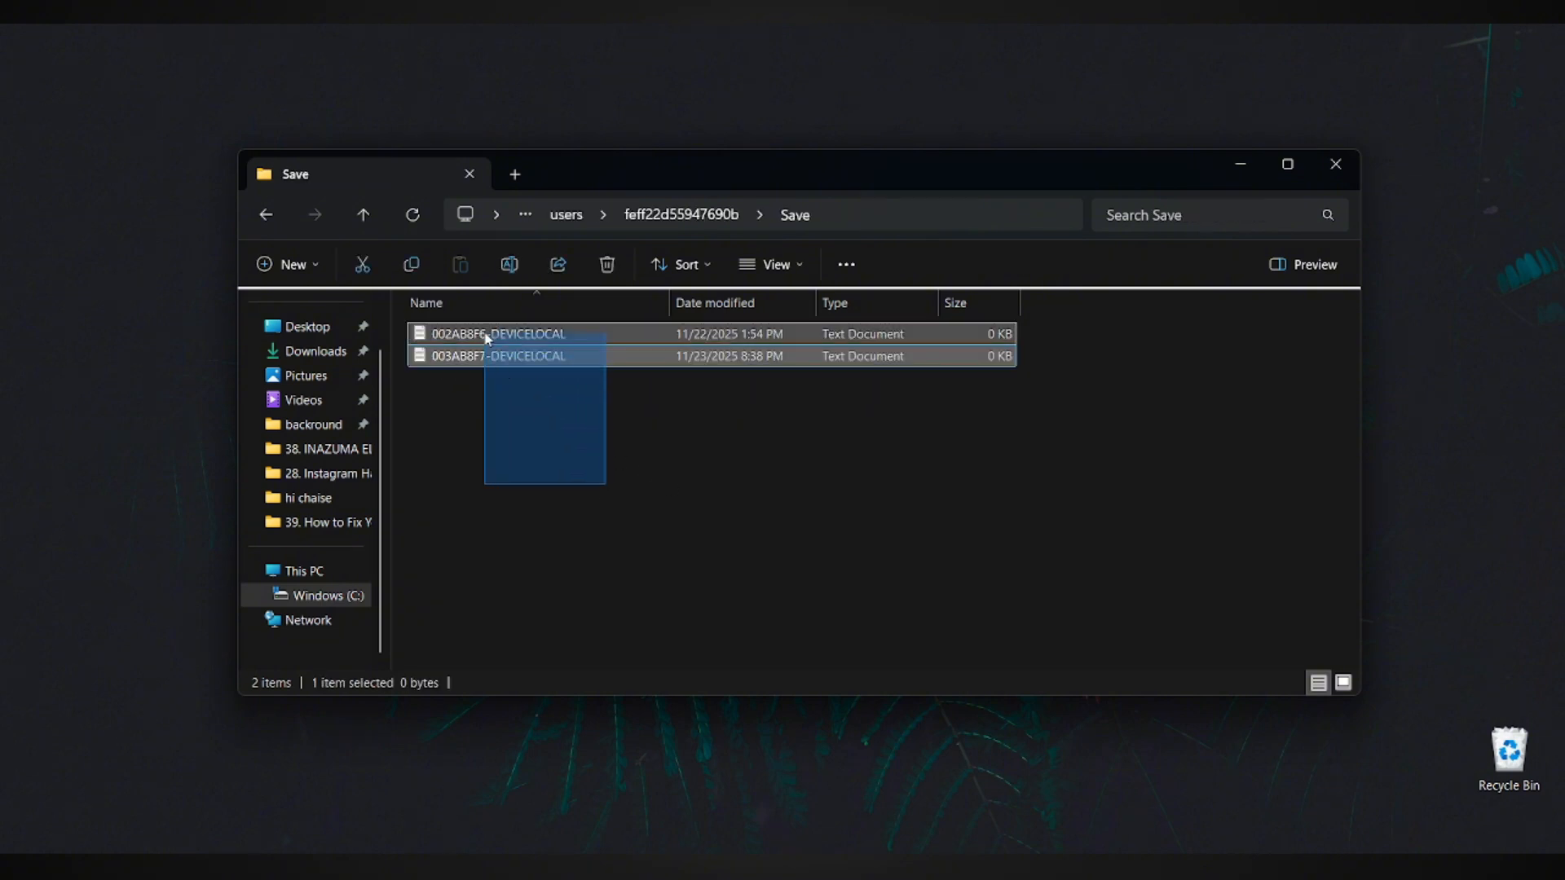
click(823, 444)
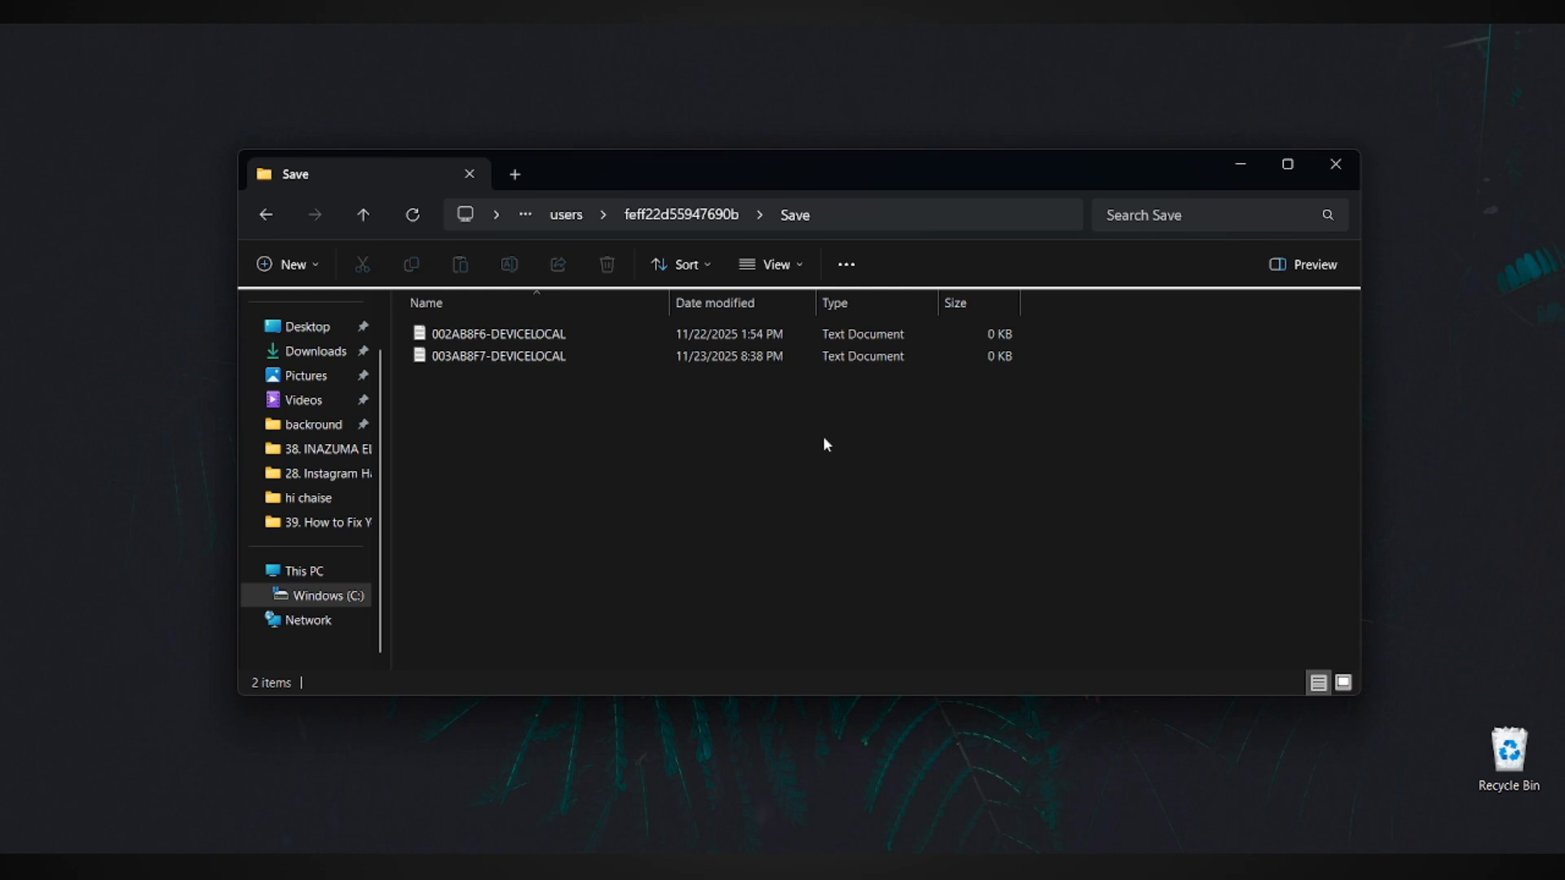
mouse_move(705, 481)
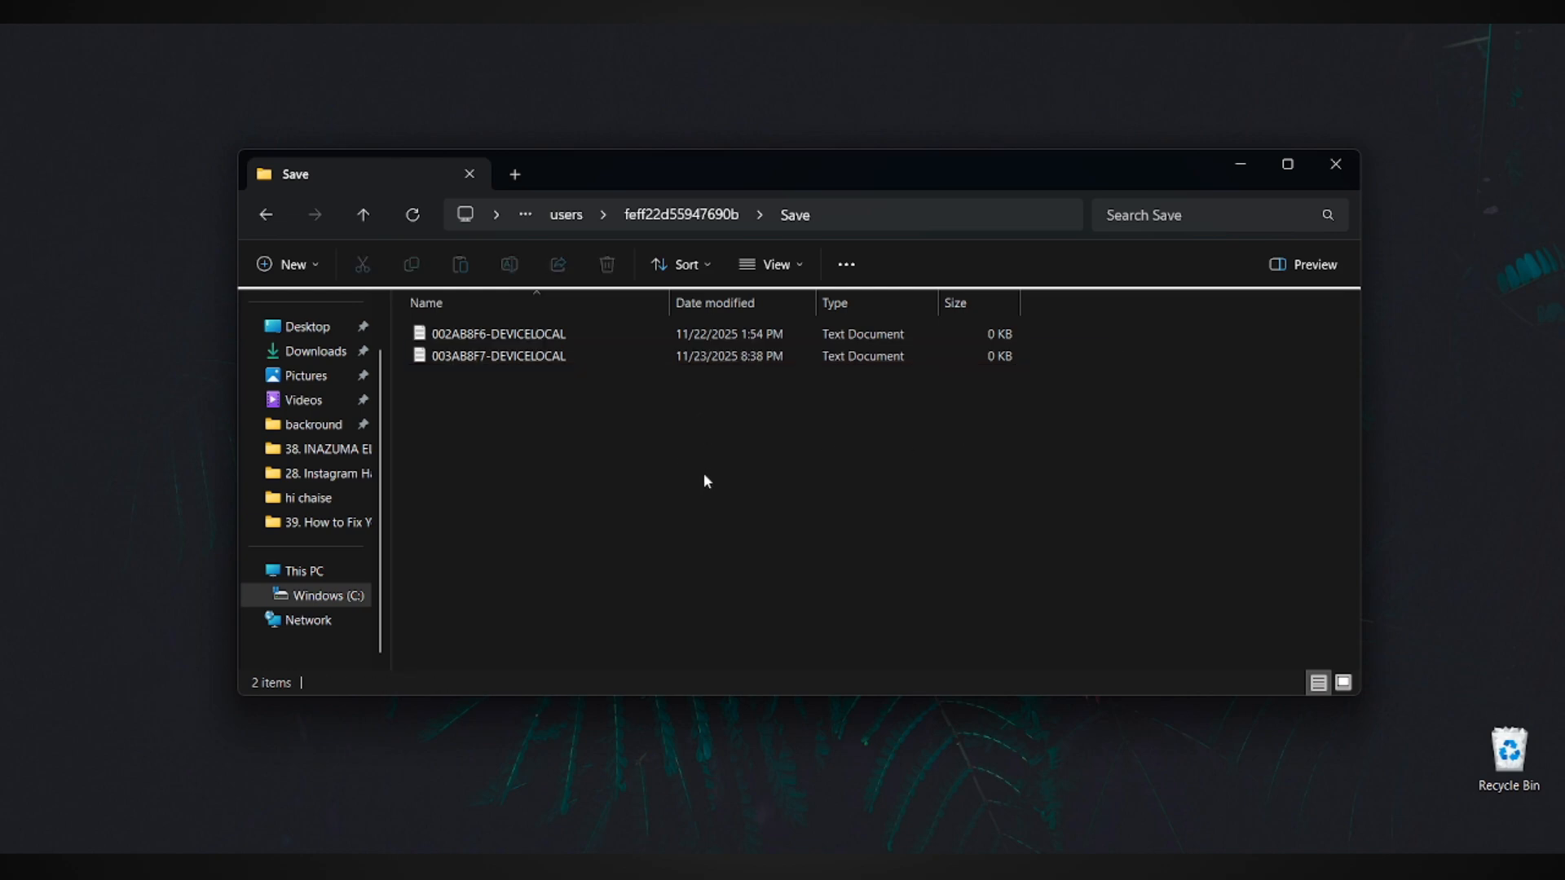
mouse_move(635, 393)
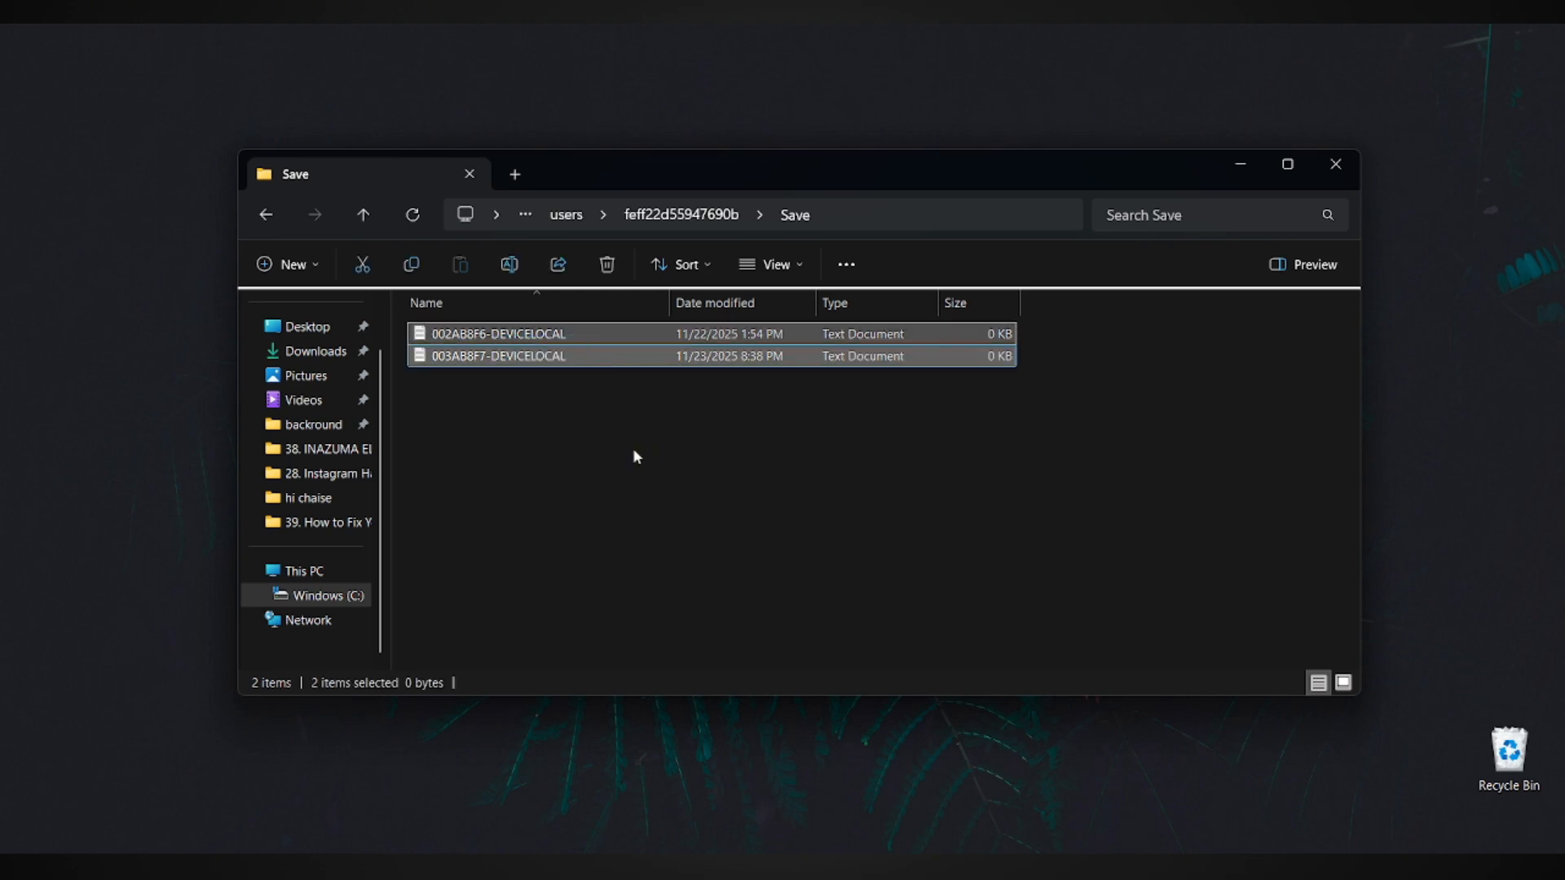
mouse_move(881, 458)
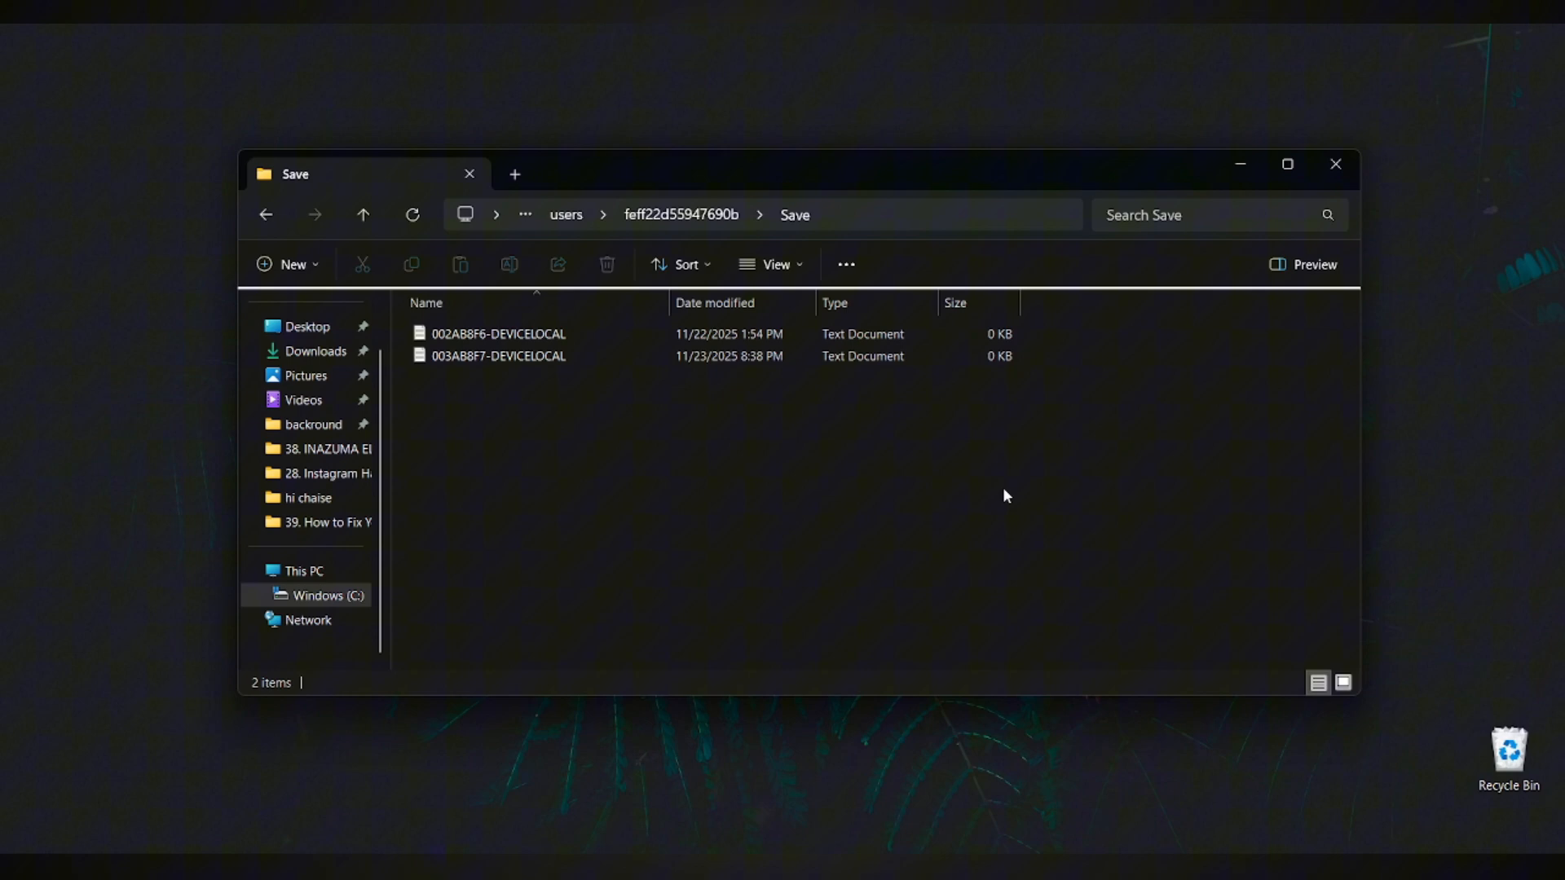
mouse_move(1227, 460)
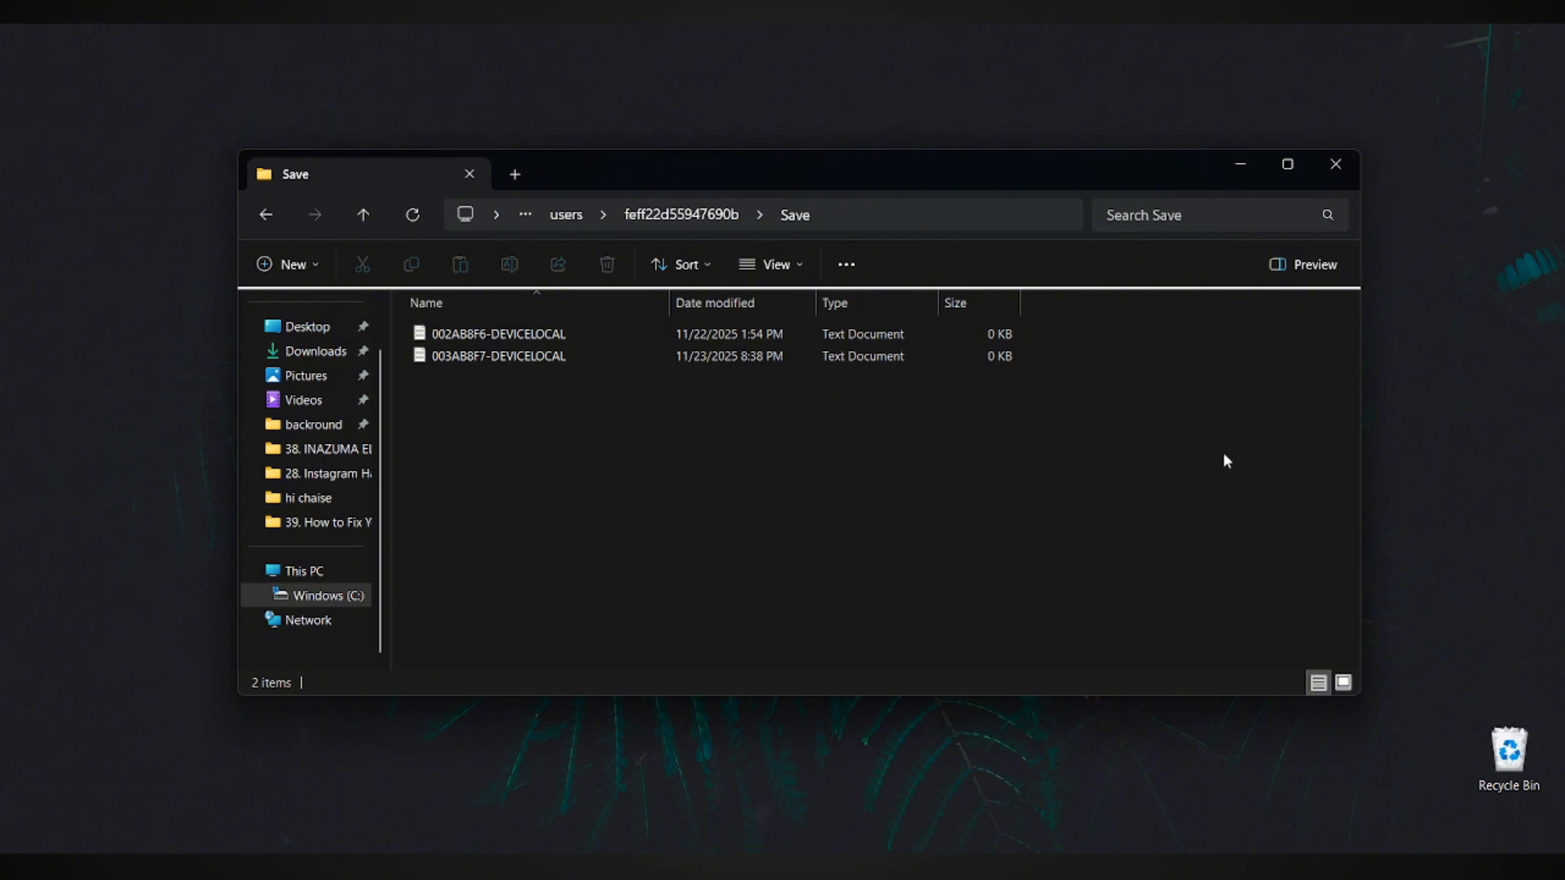